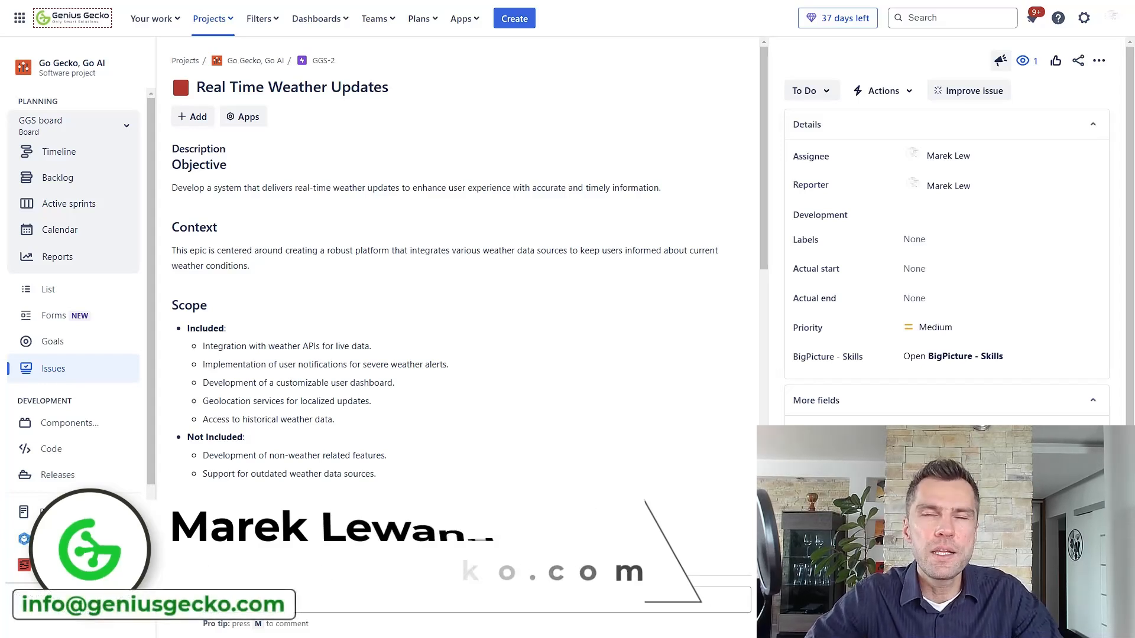
Begin a new Epic in Go Gecko, Go AI with summary 'Weather Forecast Display'
{"action": "scroll", "scroll_direction": "down", "scroll_amount": 3}
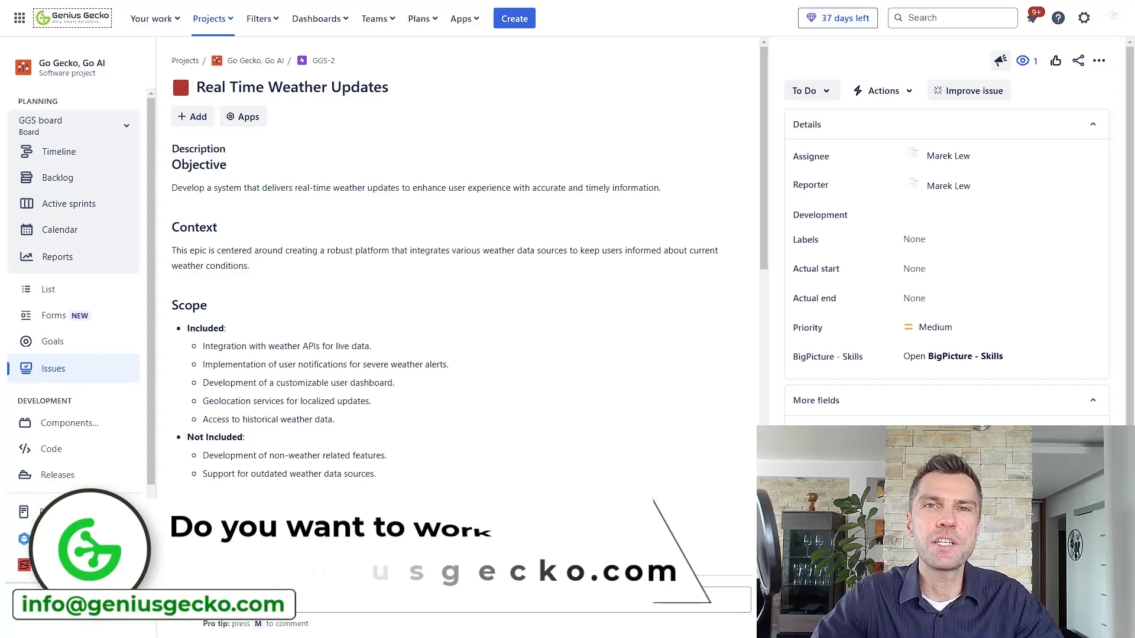
{"action": "scroll", "scroll_direction": "down", "scroll_amount": 3}
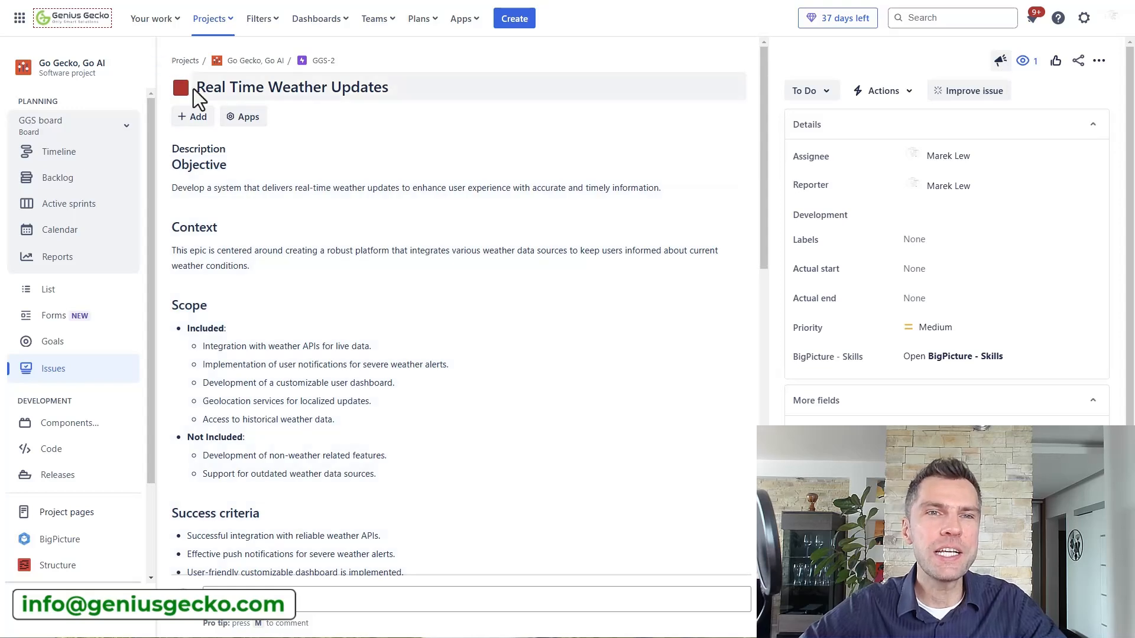
{"action": "mouse_move", "coordinate": [316, 110]}
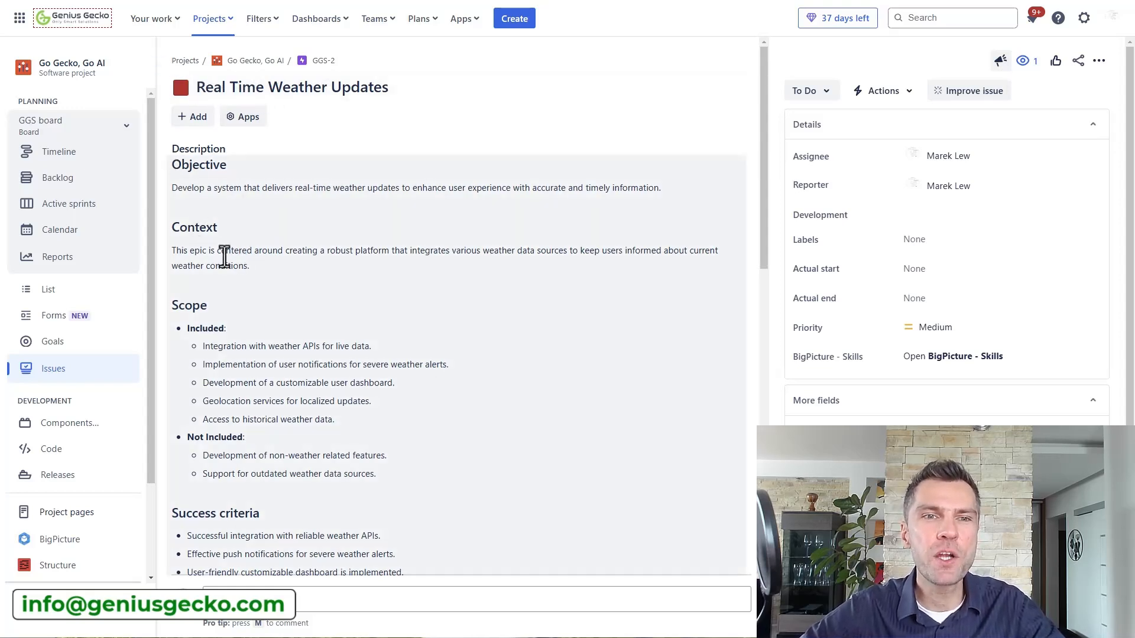
{"action": "scroll", "scroll_direction": "down", "scroll_amount": 3}
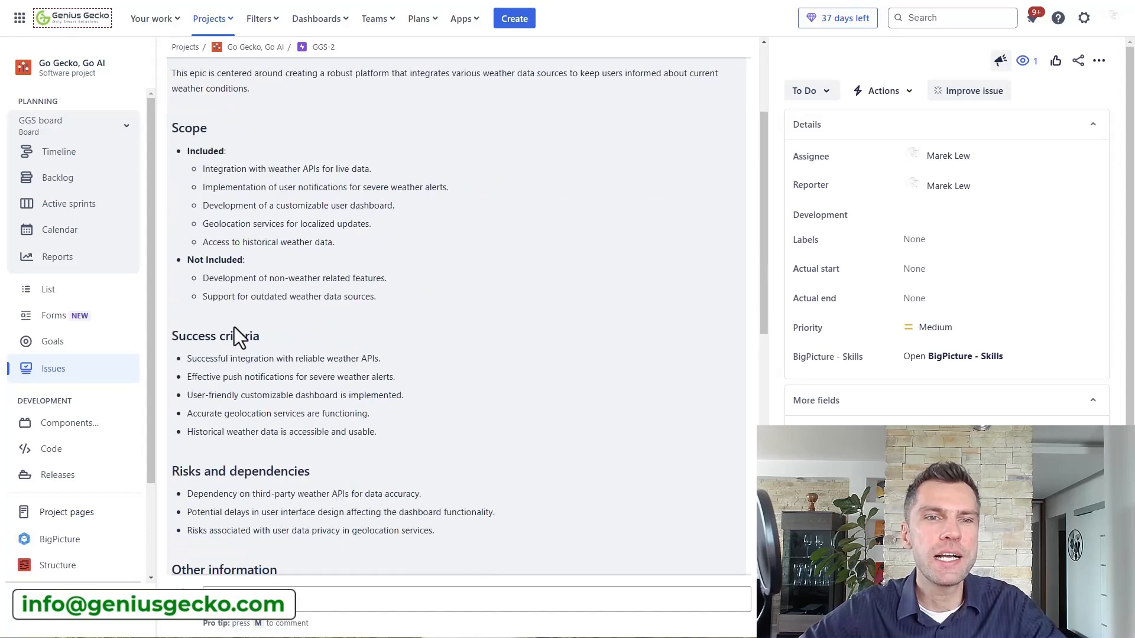
{"action": "scroll", "scroll_direction": "down", "scroll_amount": 3}
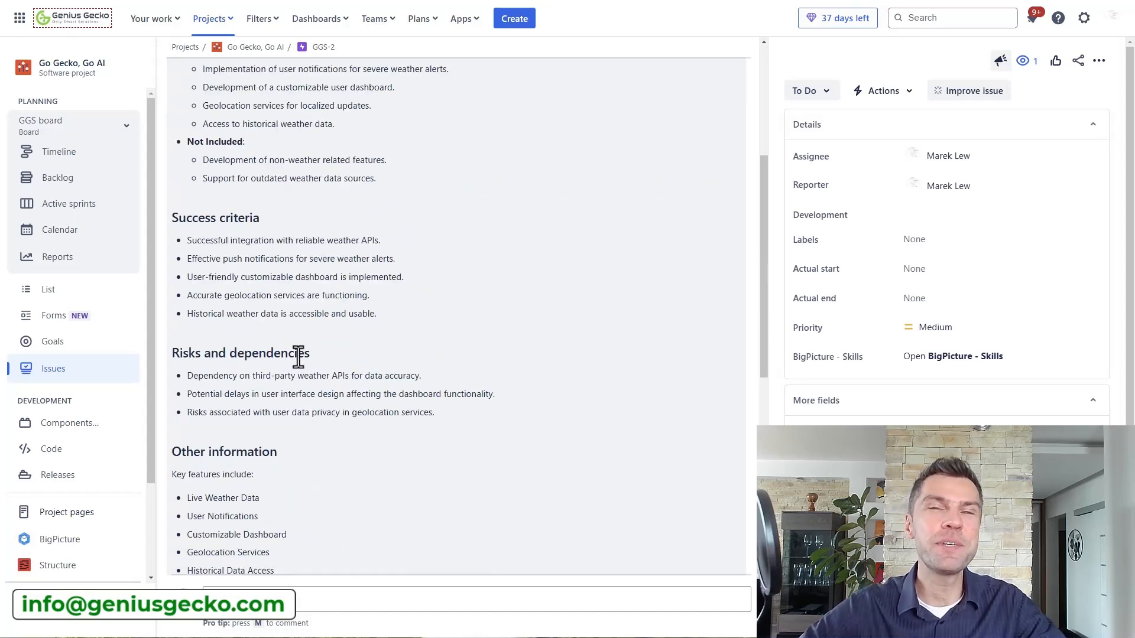
{"action": "scroll", "scroll_direction": "down", "scroll_amount": 3}
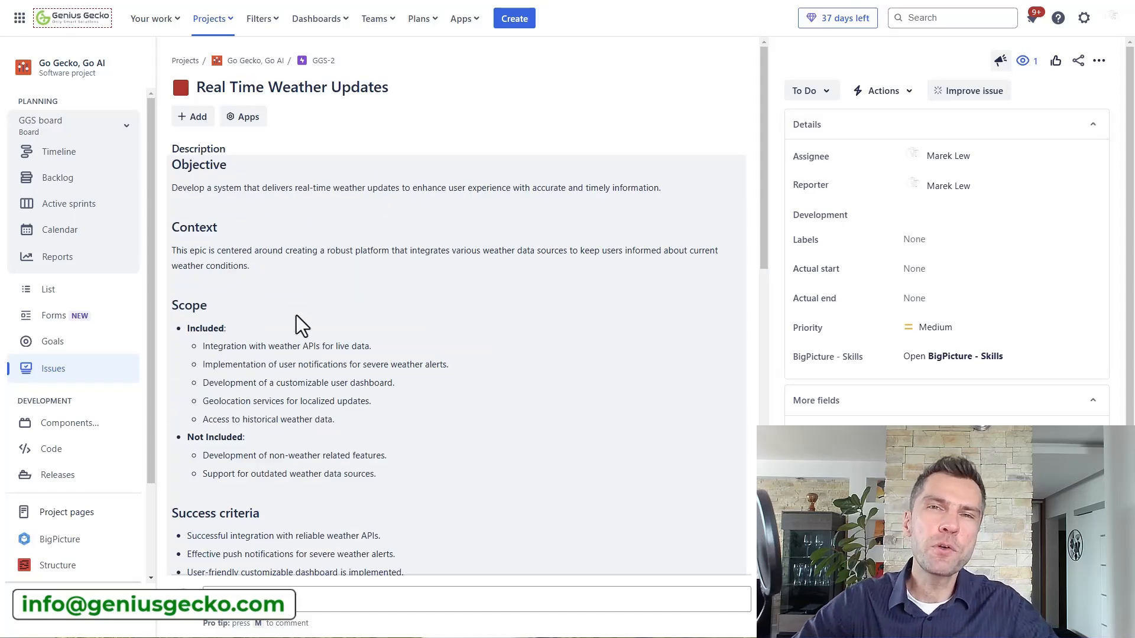
{"action": "mouse_move", "coordinate": [331, 178]}
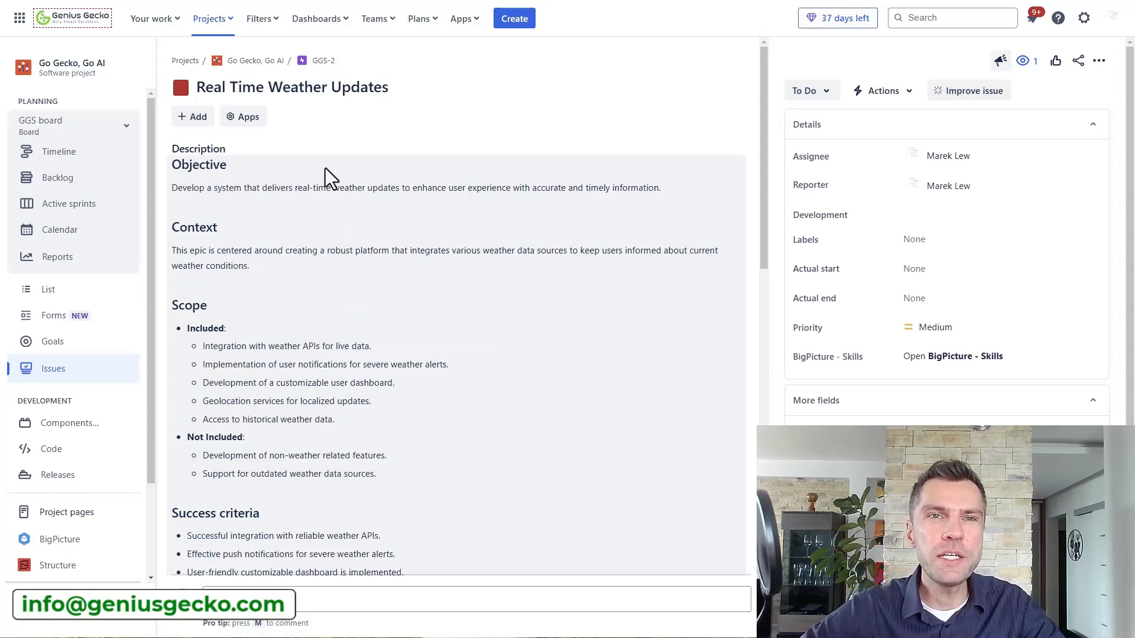
{"action": "mouse_move", "coordinate": [316, 151]}
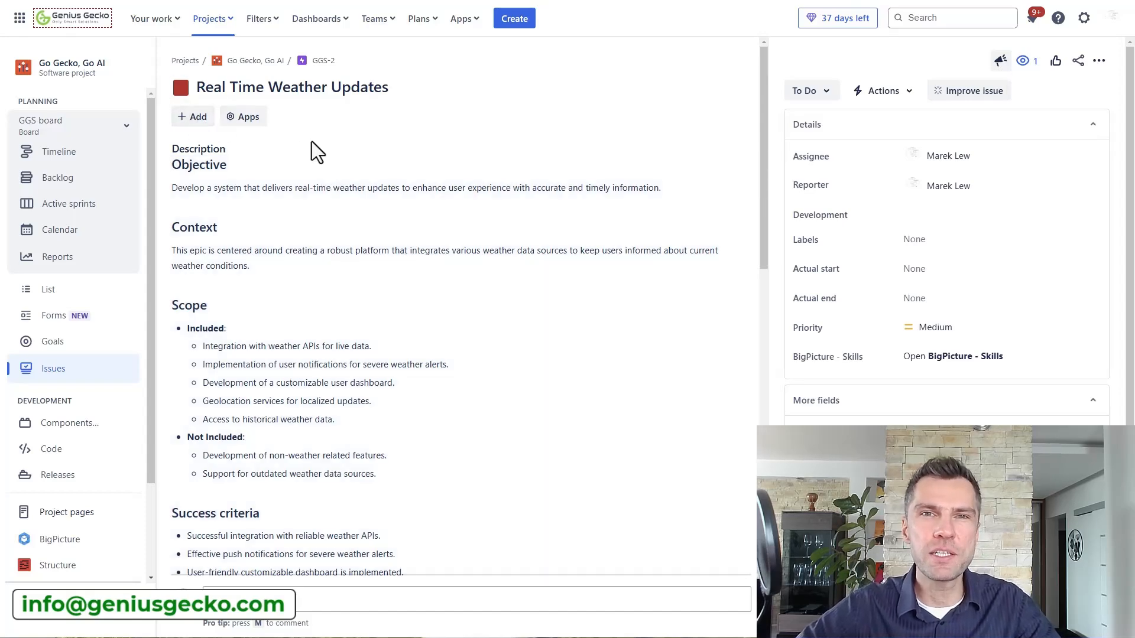
{"action": "left_click", "coordinate": [513, 17]}
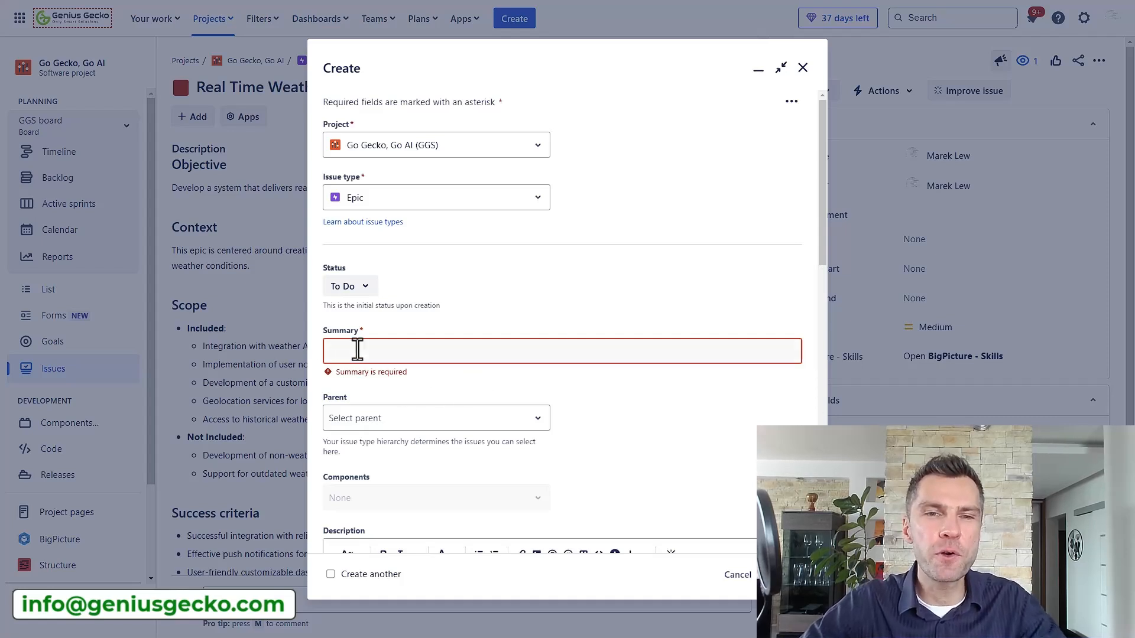
{"action": "type", "text": "Weather Forecast Display"}
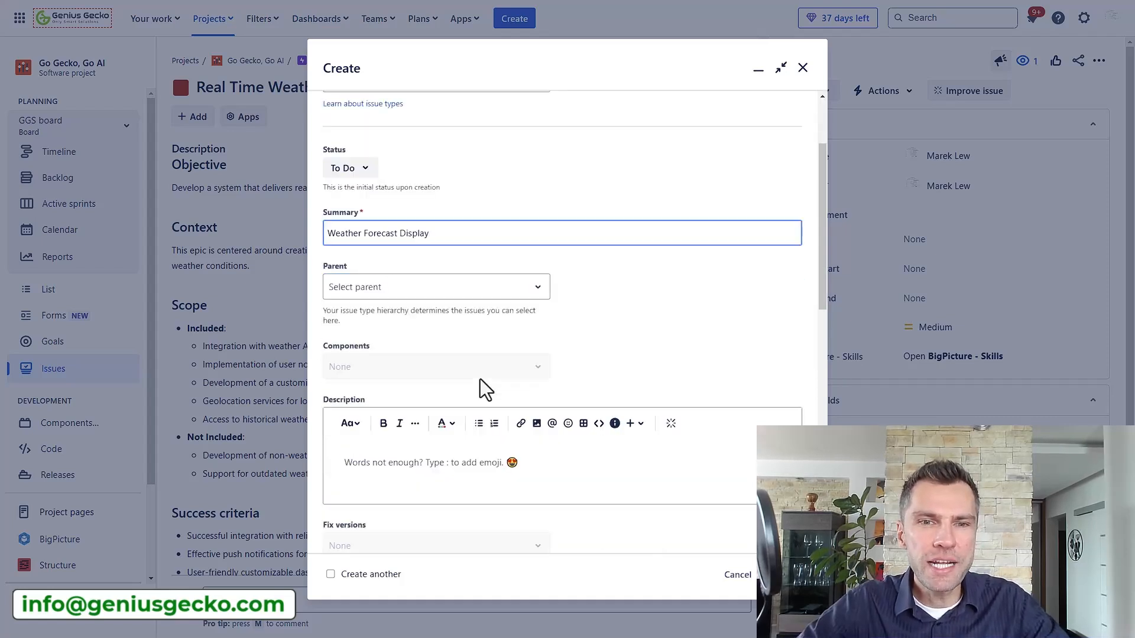
{"action": "mouse_move", "coordinate": [493, 423]}
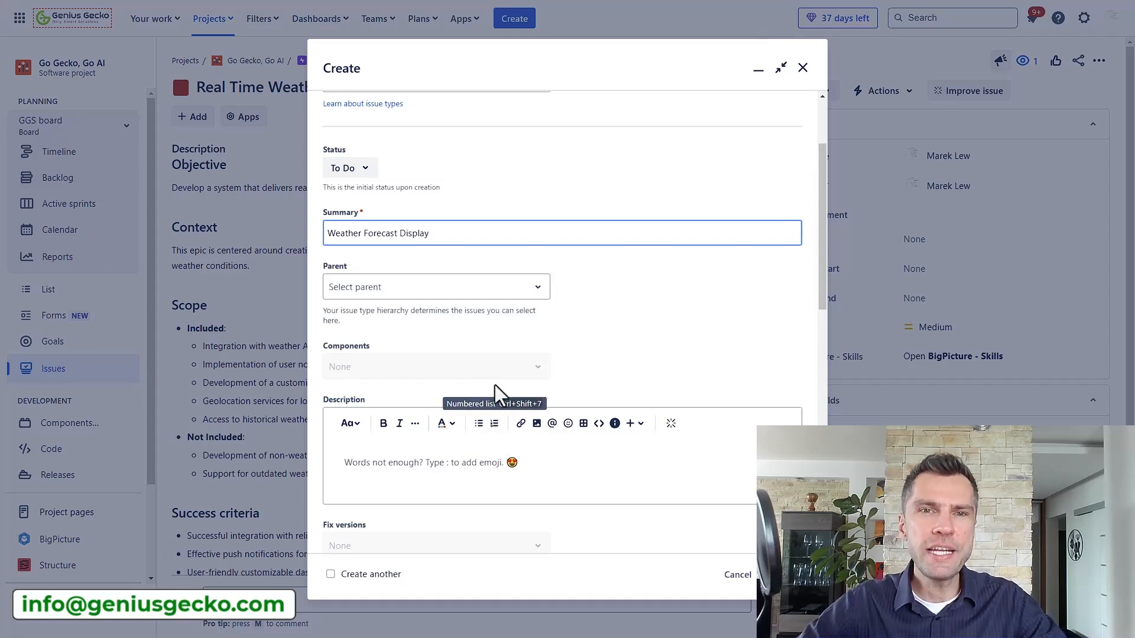
{"action": "mouse_move", "coordinate": [581, 360]}
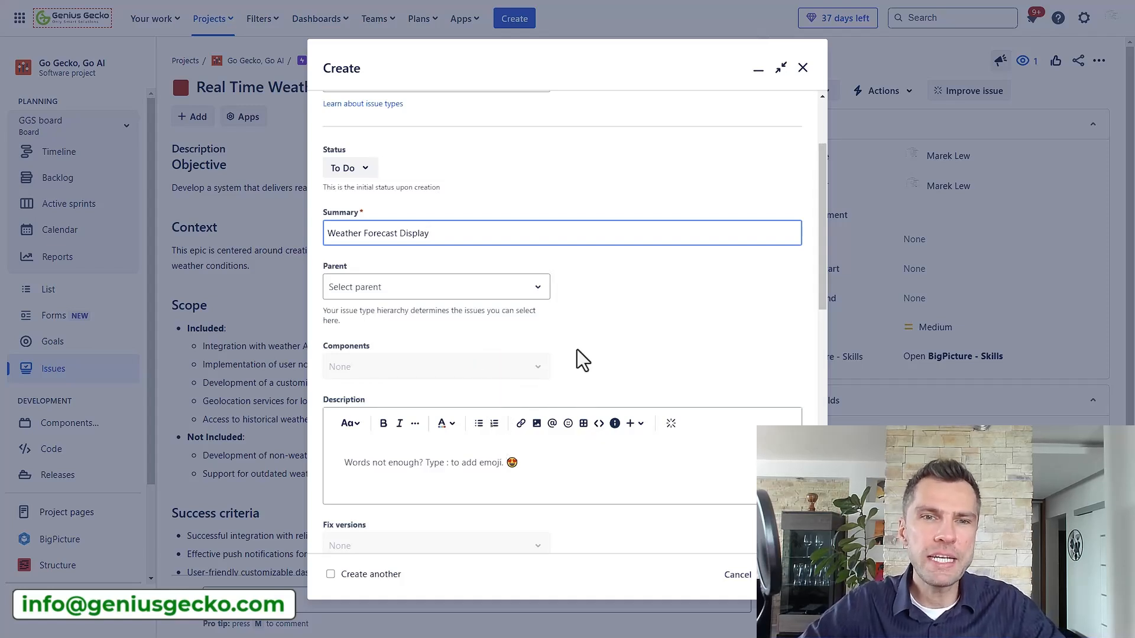
{"action": "scroll", "scroll_direction": "down", "scroll_amount": 3}
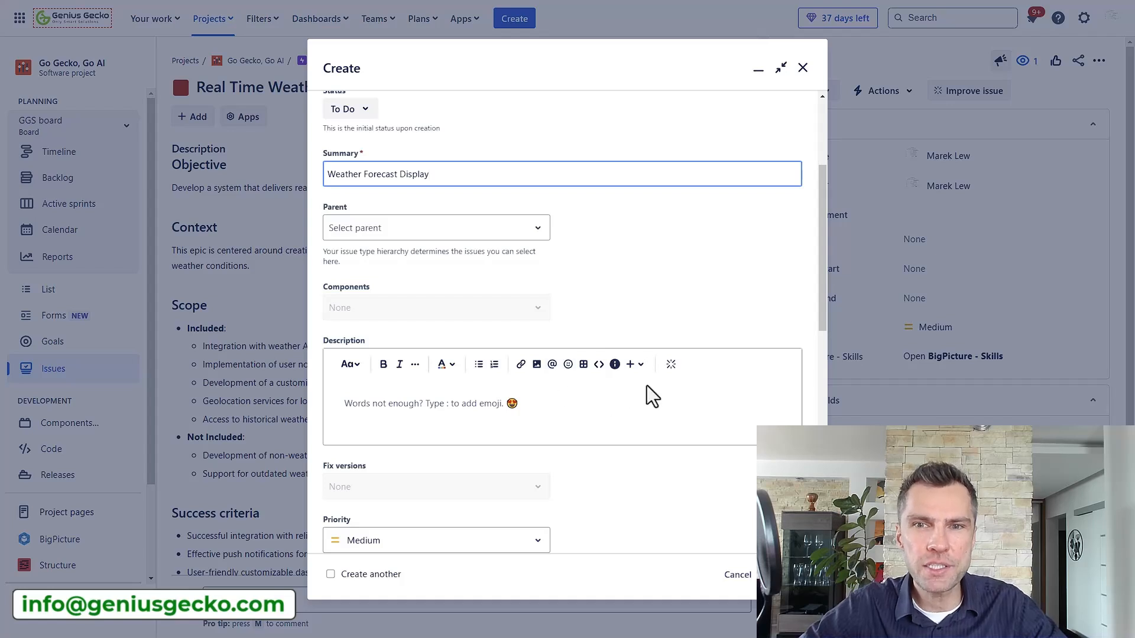
{"action": "mouse_move", "coordinate": [670, 364]}
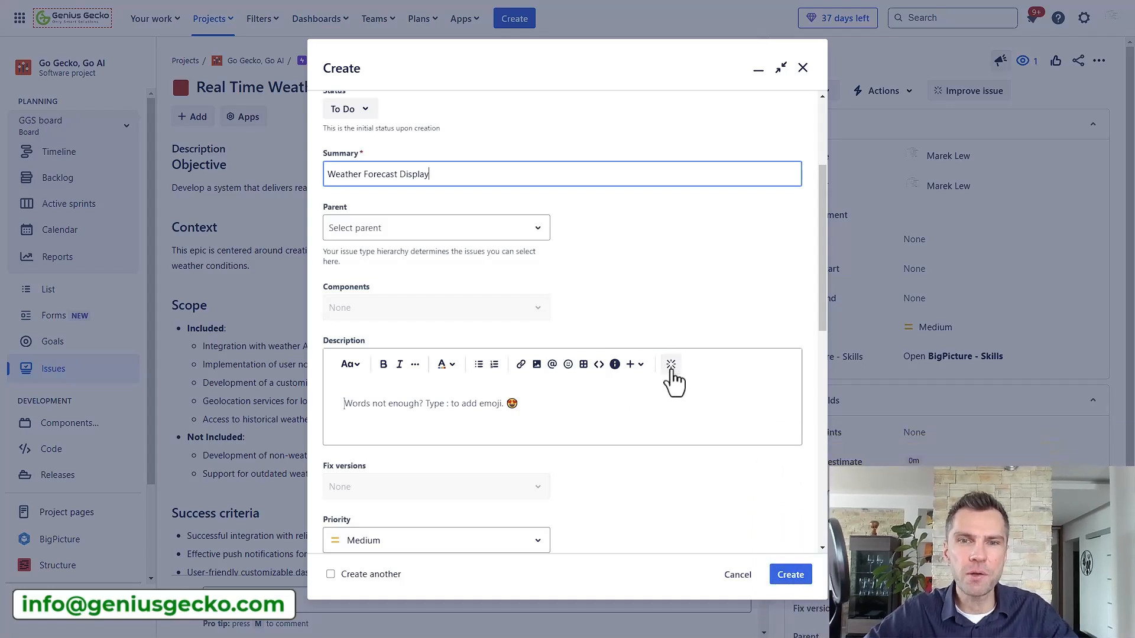
Prompt Atlassian Intelligence: 'Create a description for the Epic: Weather forecast display'
{"action": "left_click", "coordinate": [670, 364]}
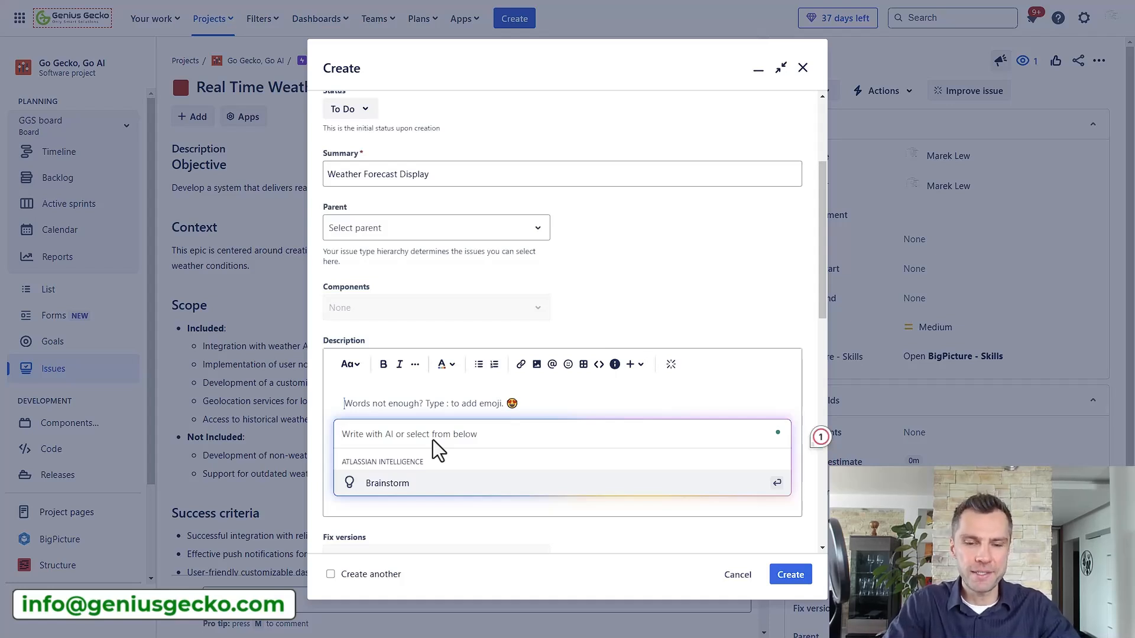
{"action": "type", "text": "Create a description for the Epic: Weather forecast display"}
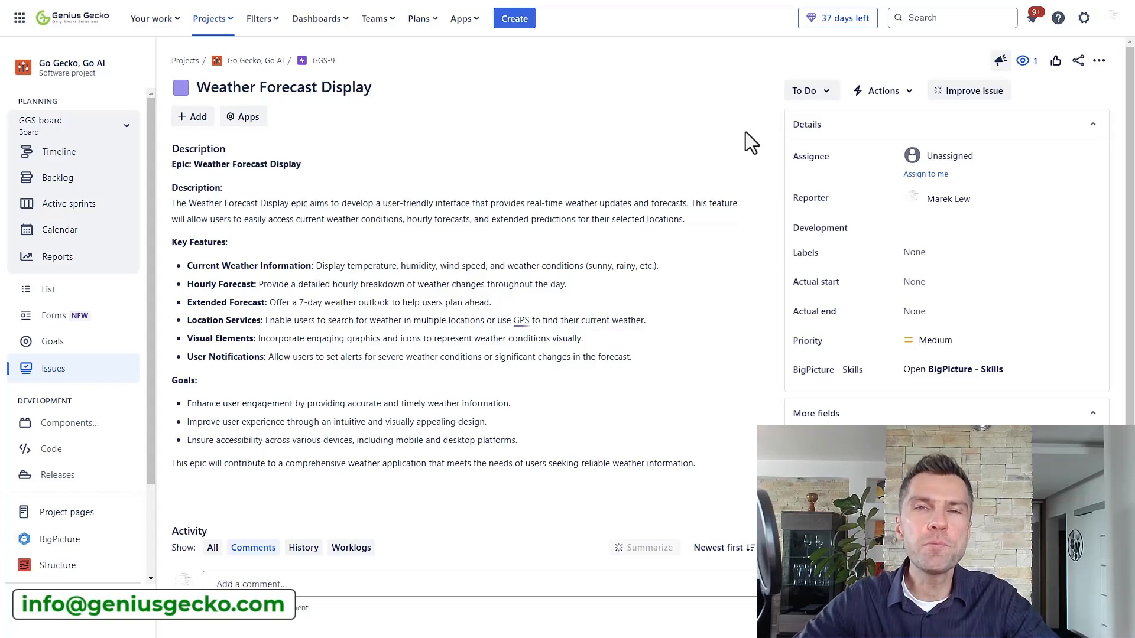
{"action": "mouse_move", "coordinate": [968, 90]}
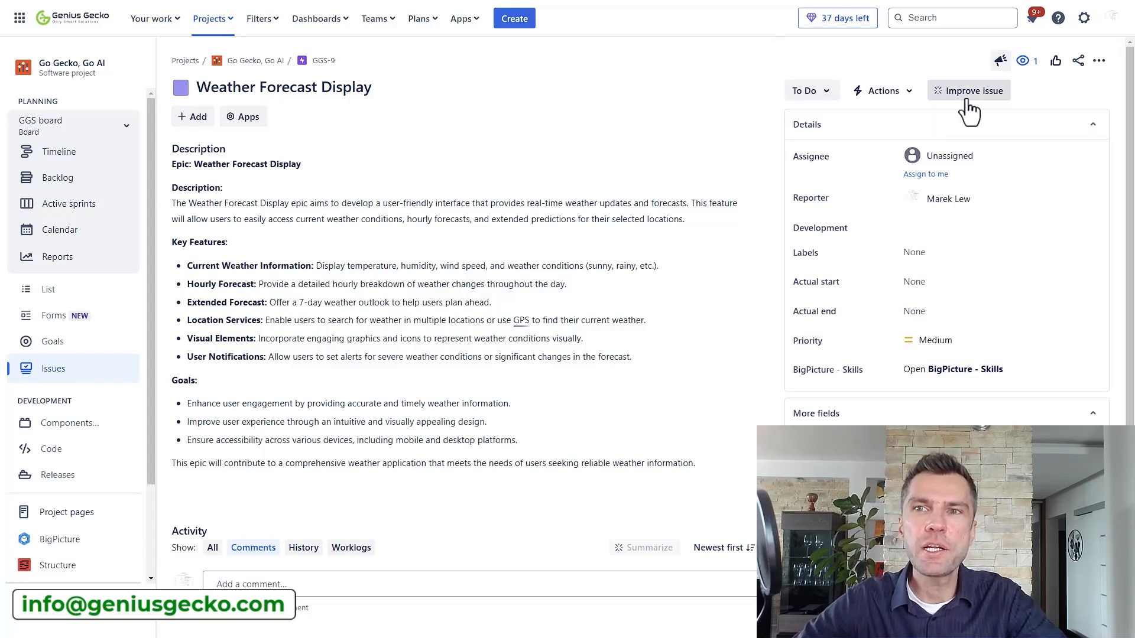
Open the Improve issue AI menu on epic GGS-9
{"action": "left_click", "coordinate": [968, 90]}
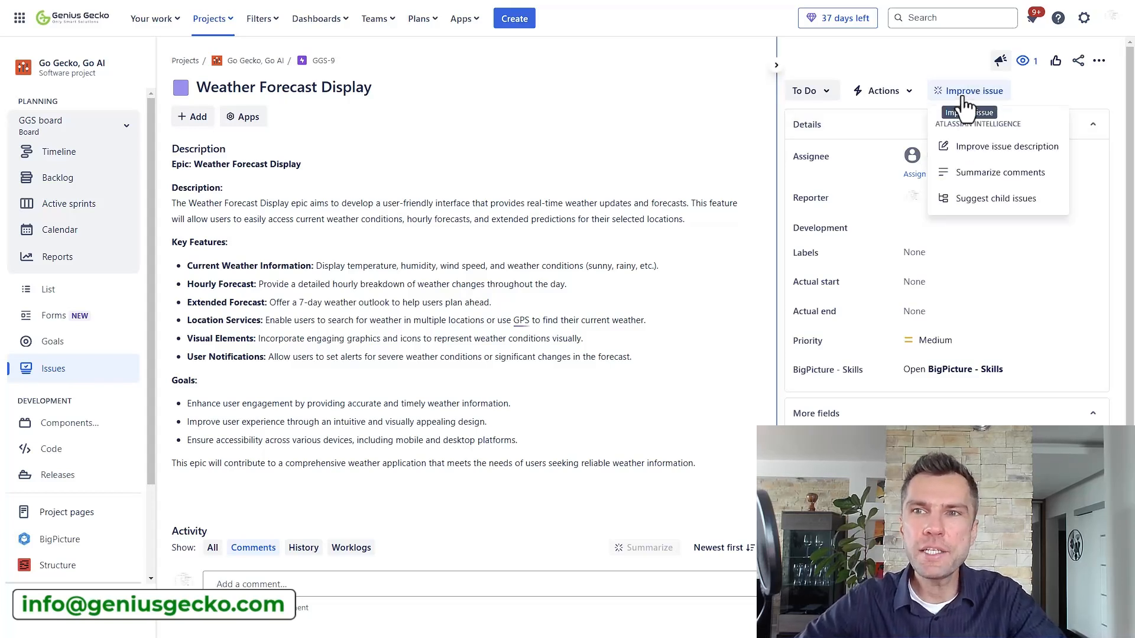
{"action": "mouse_move", "coordinate": [1006, 146]}
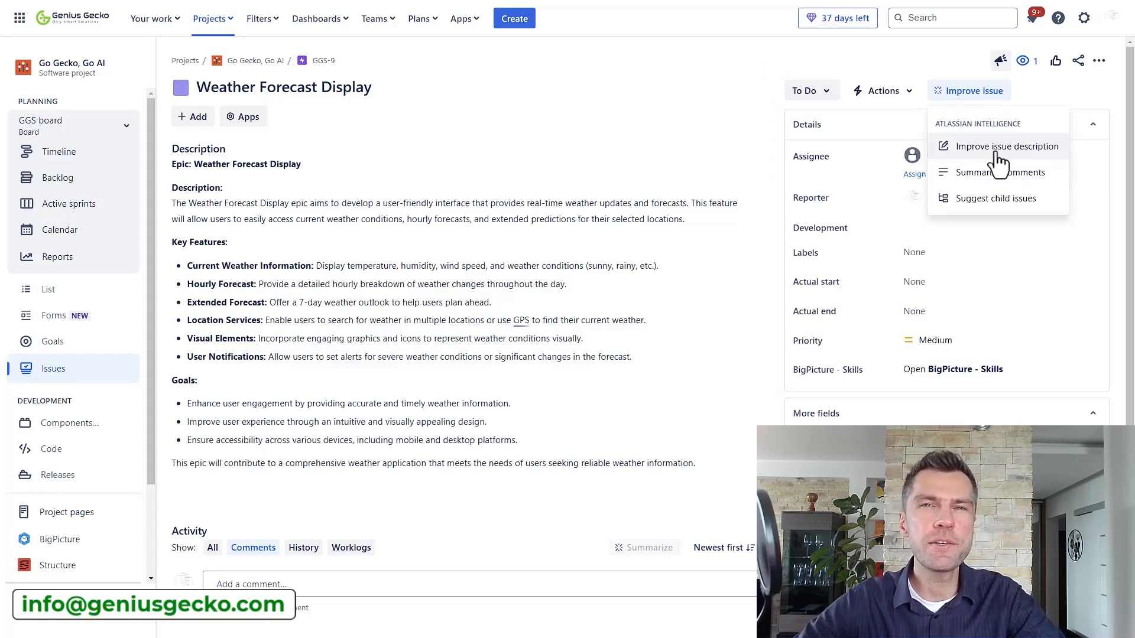
Replace GGS-9's description with the AI-improved Objective, Context, Scope, Success criteria version
{"action": "left_click", "coordinate": [1007, 146]}
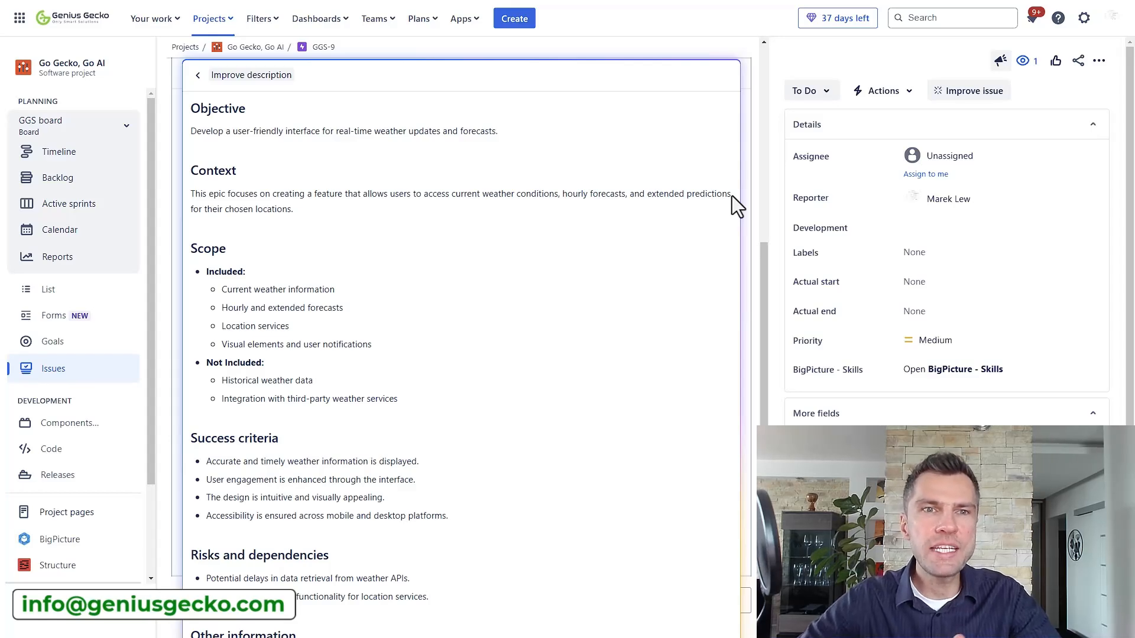
{"action": "scroll", "scroll_direction": "down", "scroll_amount": 3}
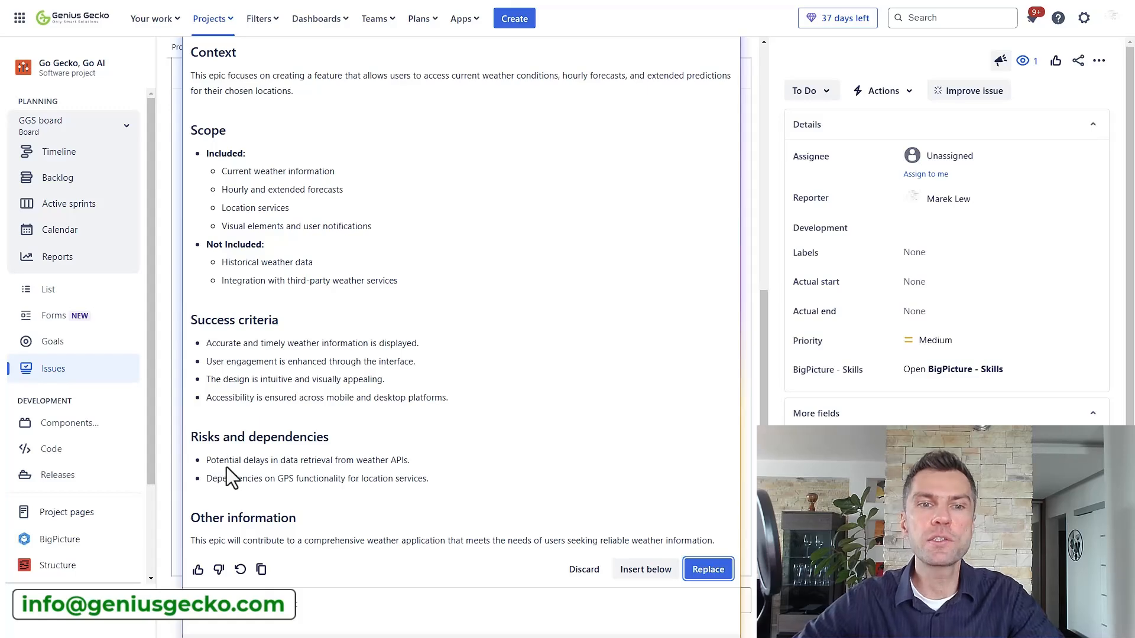
{"action": "scroll", "scroll_direction": "down", "scroll_amount": 3}
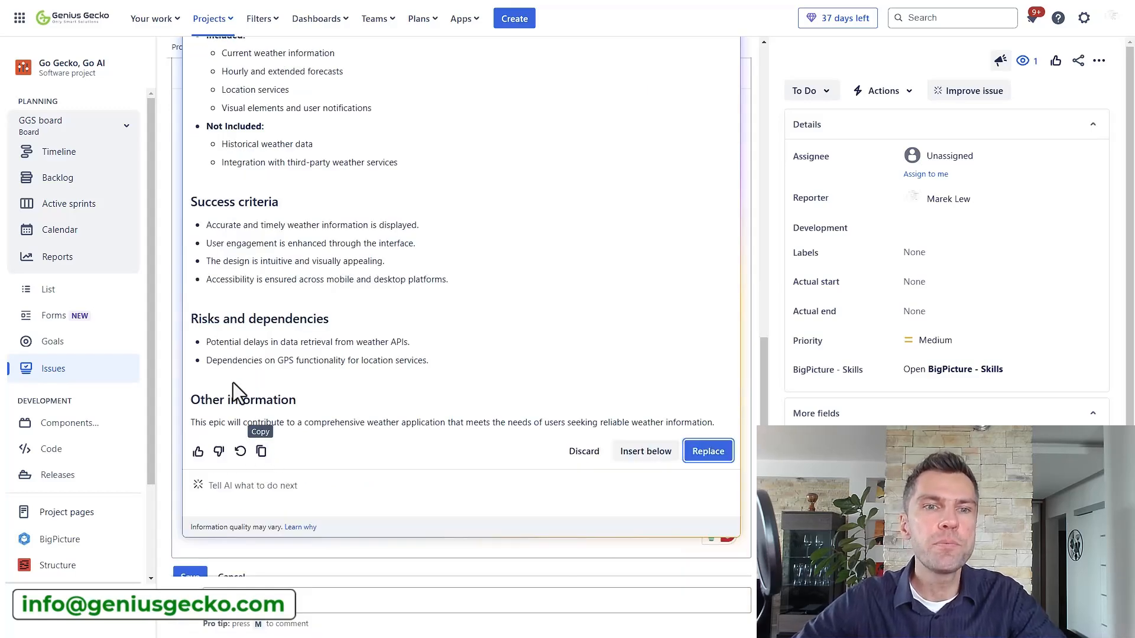
{"action": "mouse_move", "coordinate": [297, 424]}
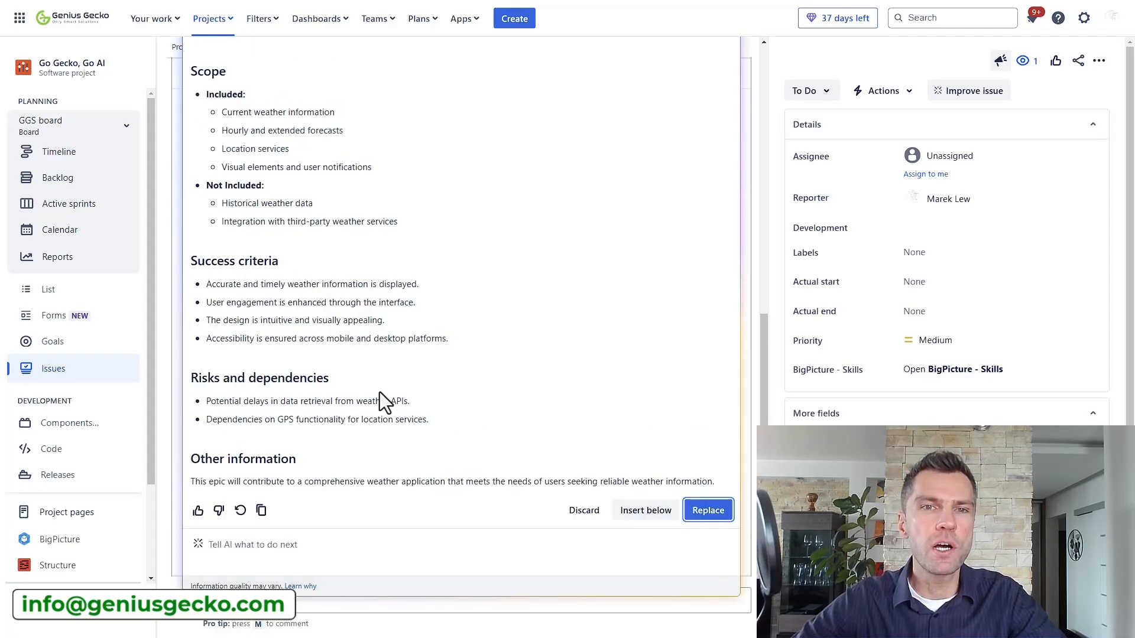
{"action": "left_click", "coordinate": [707, 510]}
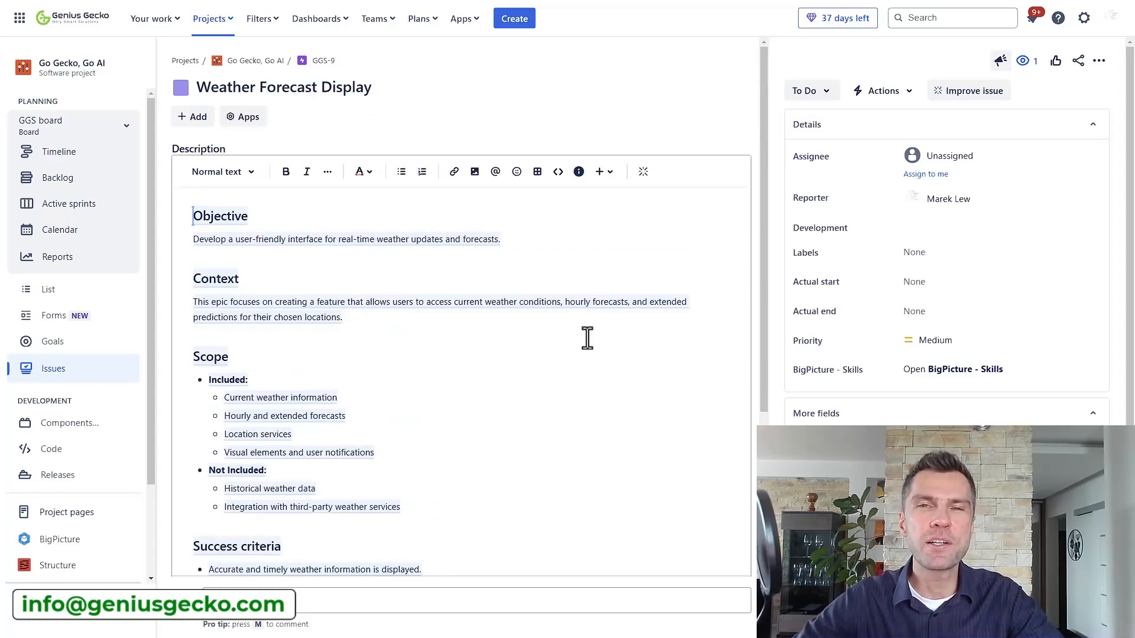
{"action": "mouse_move", "coordinate": [565, 367]}
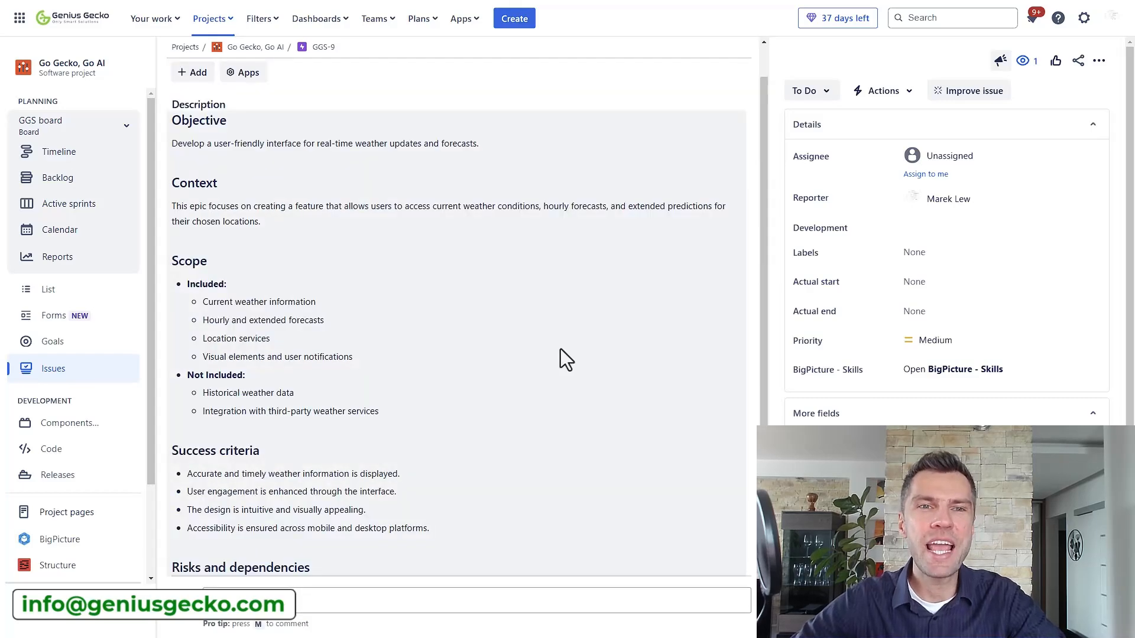
Save GGS-9's restructured description and review it
{"action": "scroll", "scroll_direction": "down", "scroll_amount": 3}
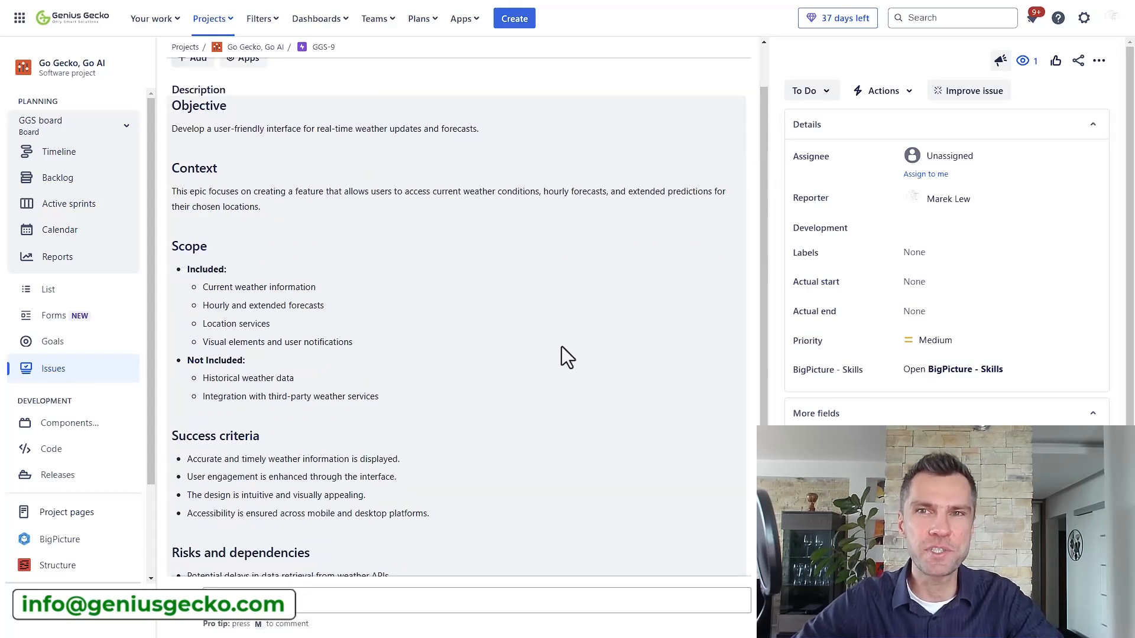
{"action": "left_click", "coordinate": [968, 90]}
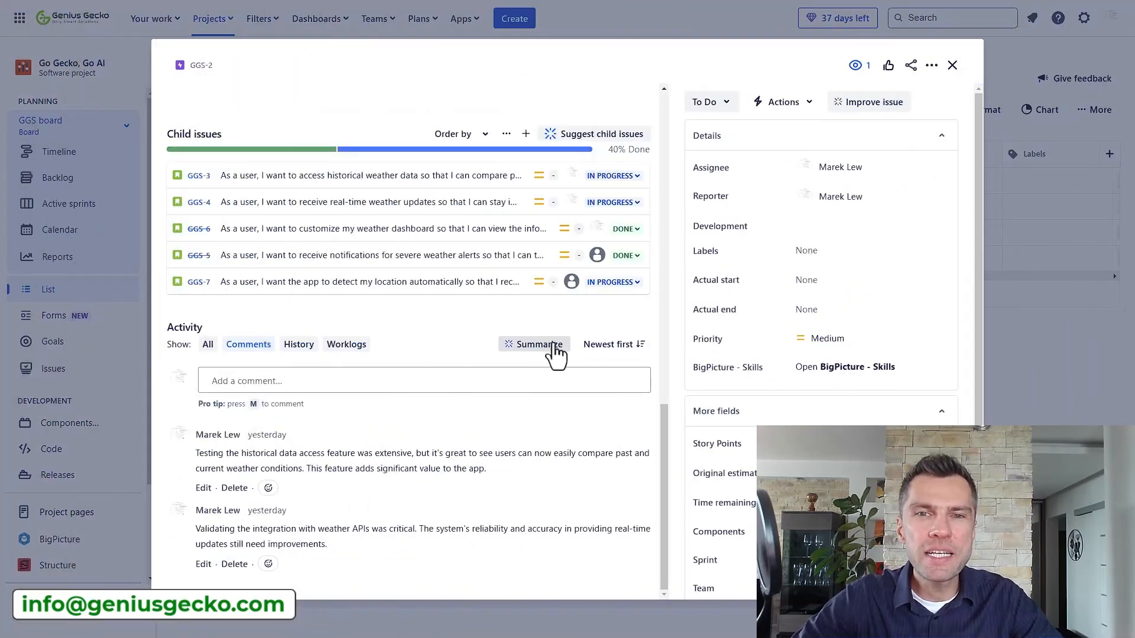
Summarize GGS-2's comments with AI in the Activity section
{"action": "left_click", "coordinate": [535, 344]}
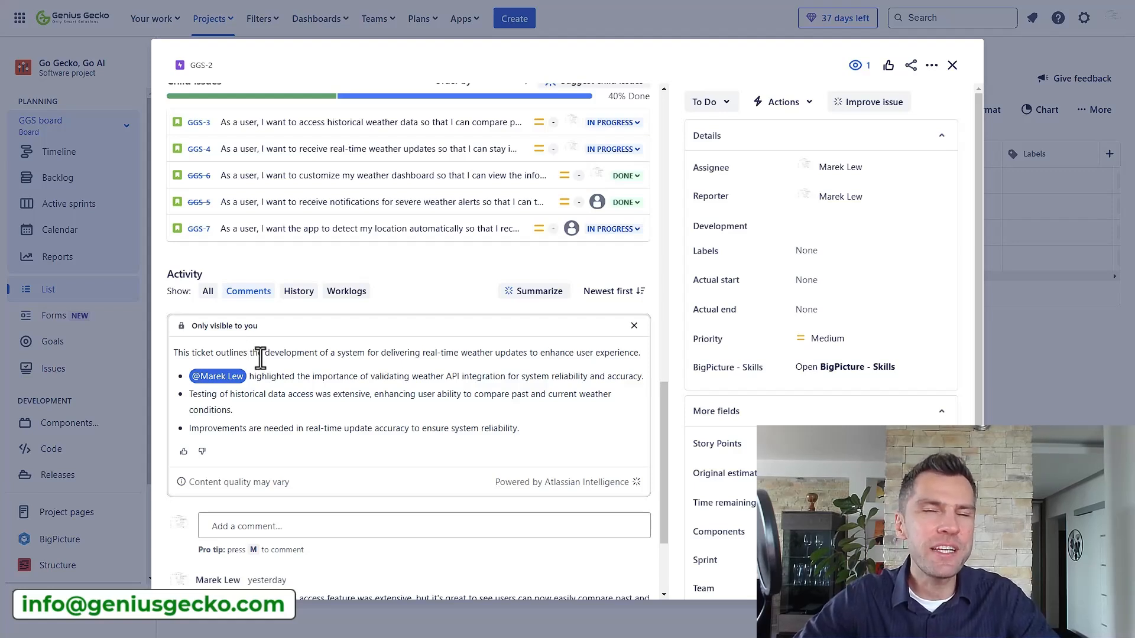
{"action": "mouse_move", "coordinate": [423, 346]}
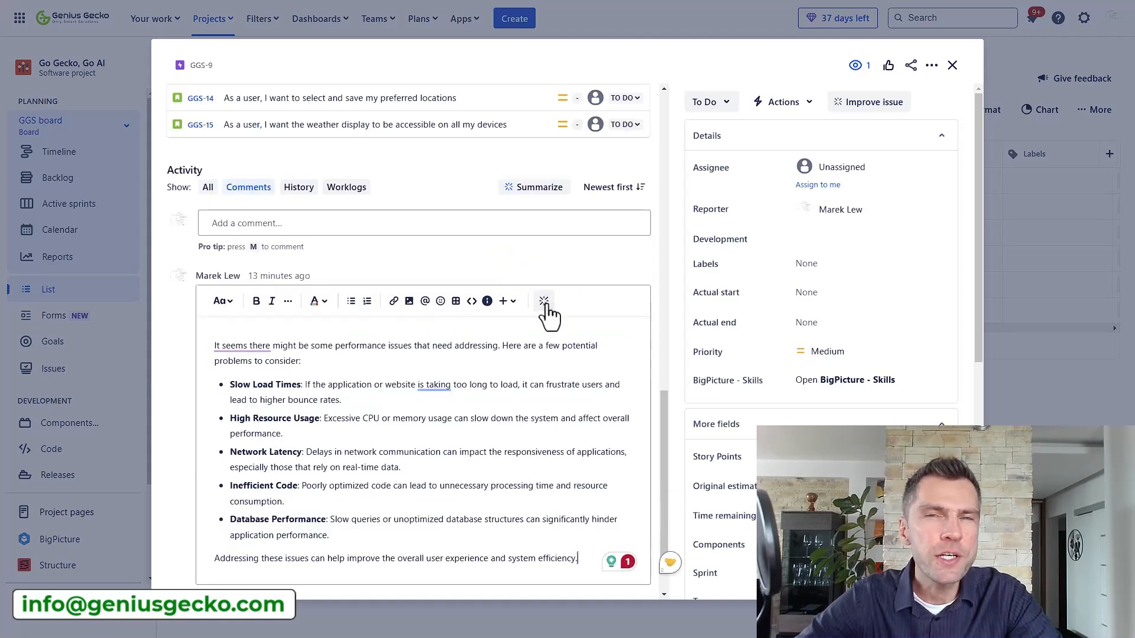
Browse the AI writing and Change tone options, then close the editor back to GGS-9
{"action": "left_click", "coordinate": [544, 300]}
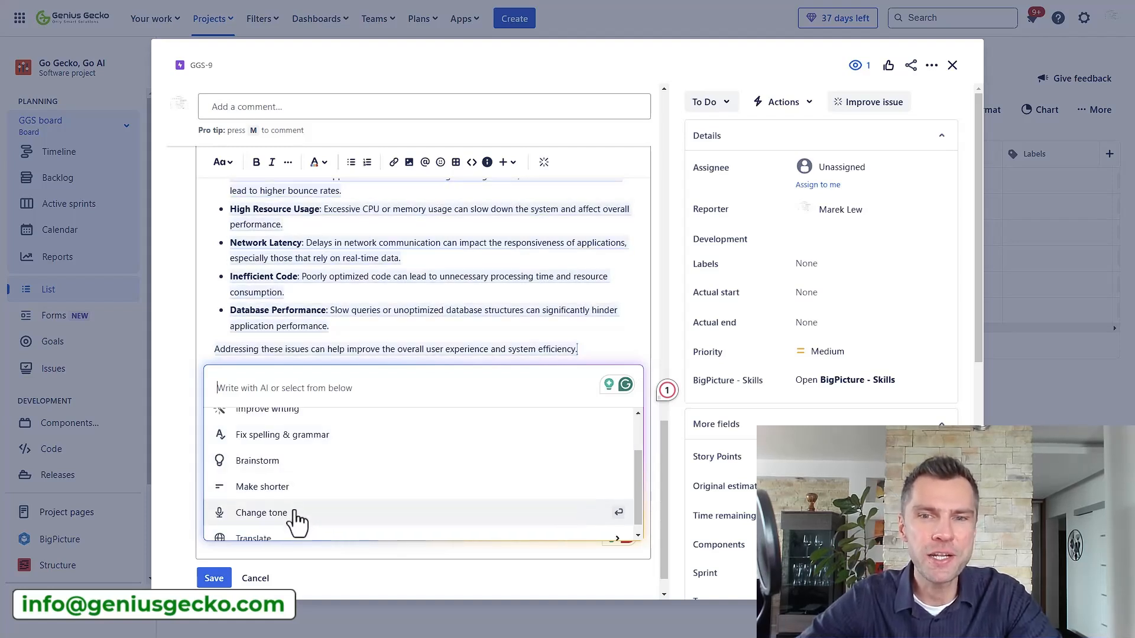
{"action": "left_click", "coordinate": [261, 512]}
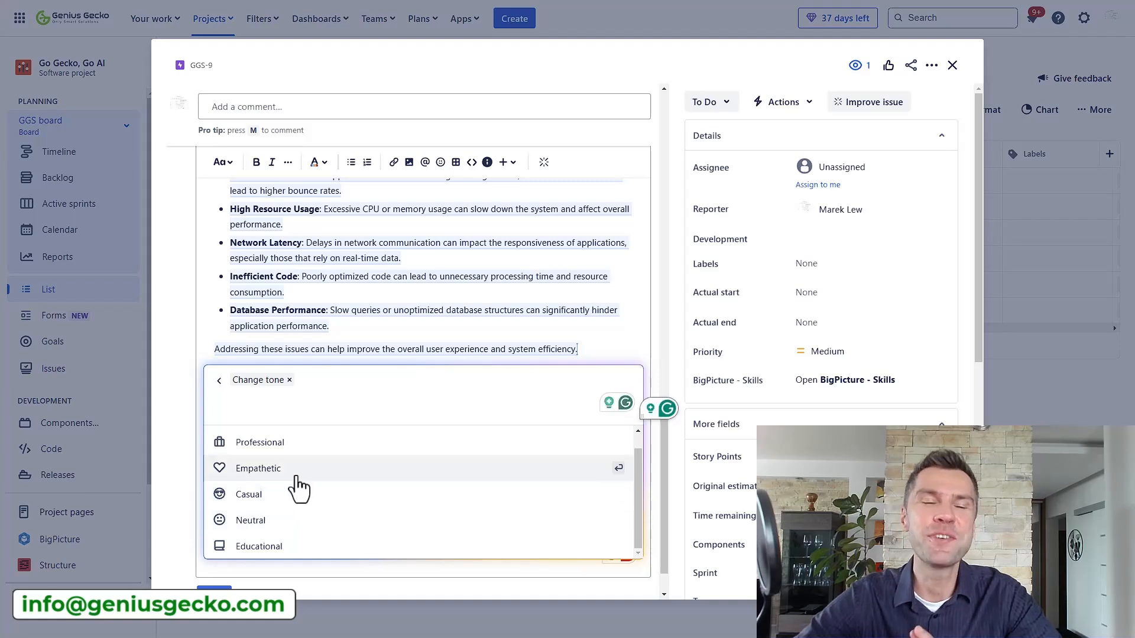
{"action": "mouse_move", "coordinate": [297, 536]}
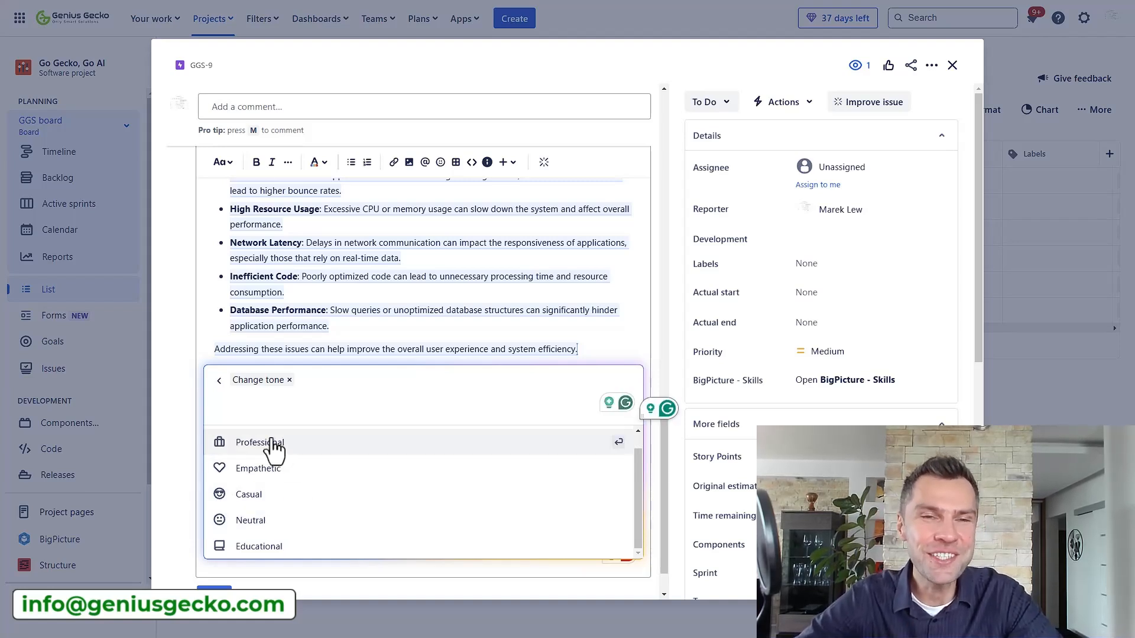
{"action": "left_click", "coordinate": [218, 380]}
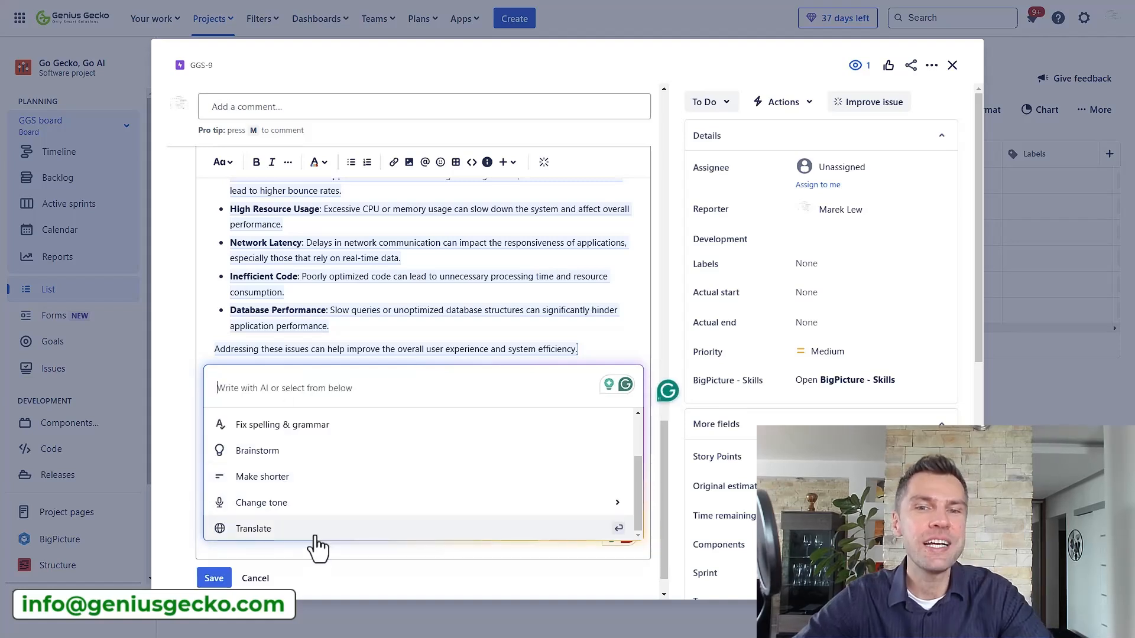
{"action": "left_click", "coordinate": [254, 528]}
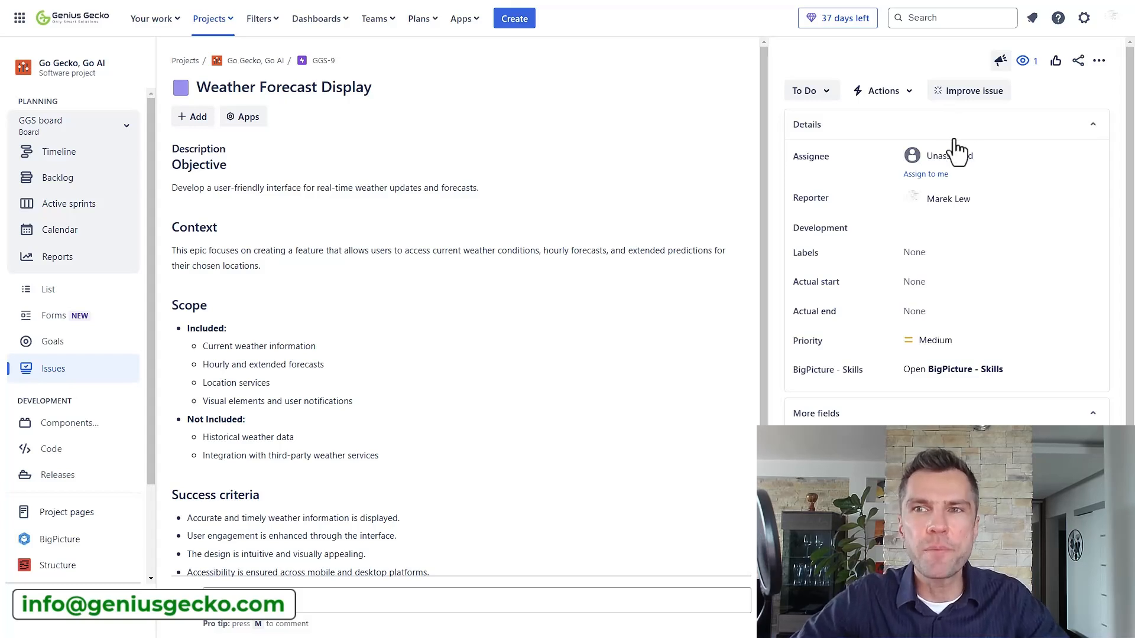
Request AI child issue suggestions for epic GGS-9 via Add > Child issue
{"action": "left_click", "coordinate": [968, 90]}
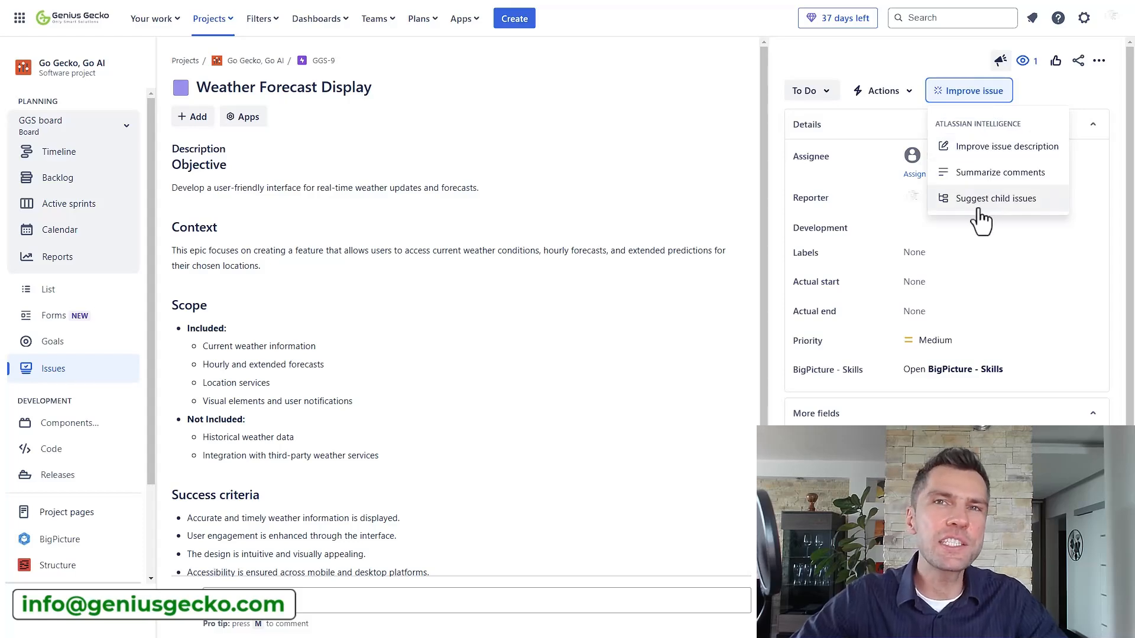
{"action": "mouse_move", "coordinate": [592, 215]}
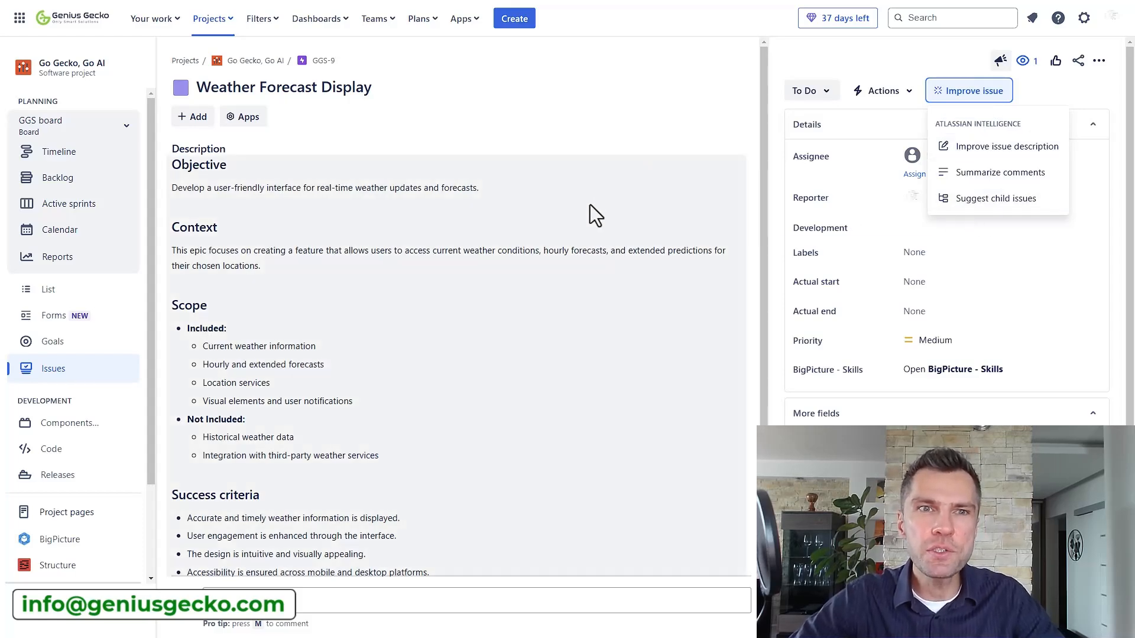
{"action": "left_click", "coordinate": [191, 116]}
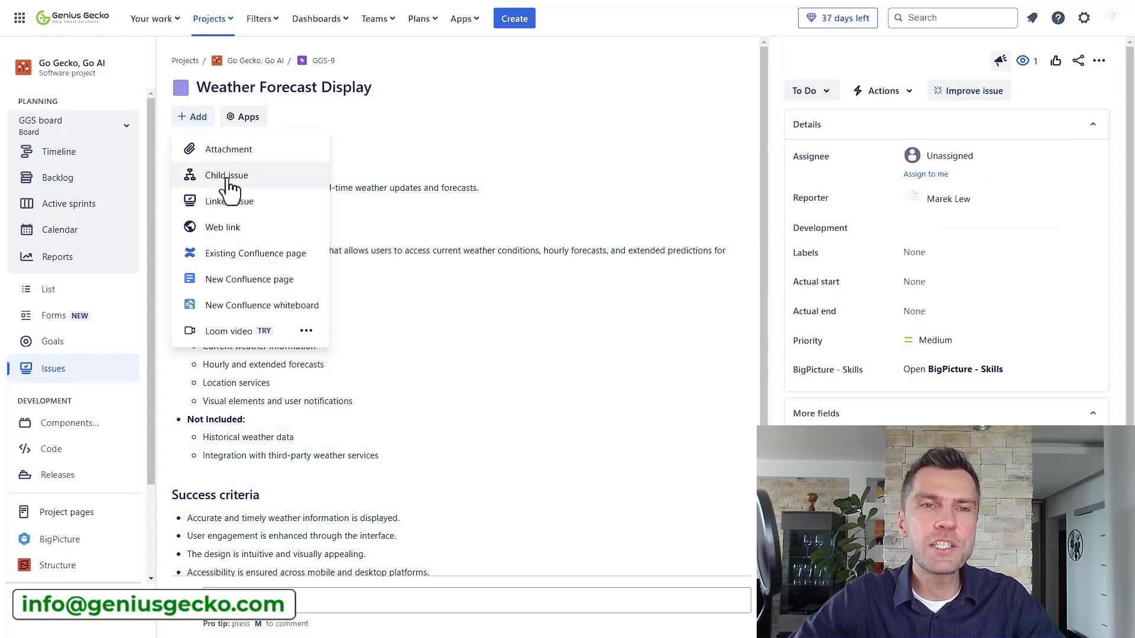
{"action": "left_click", "coordinate": [227, 175]}
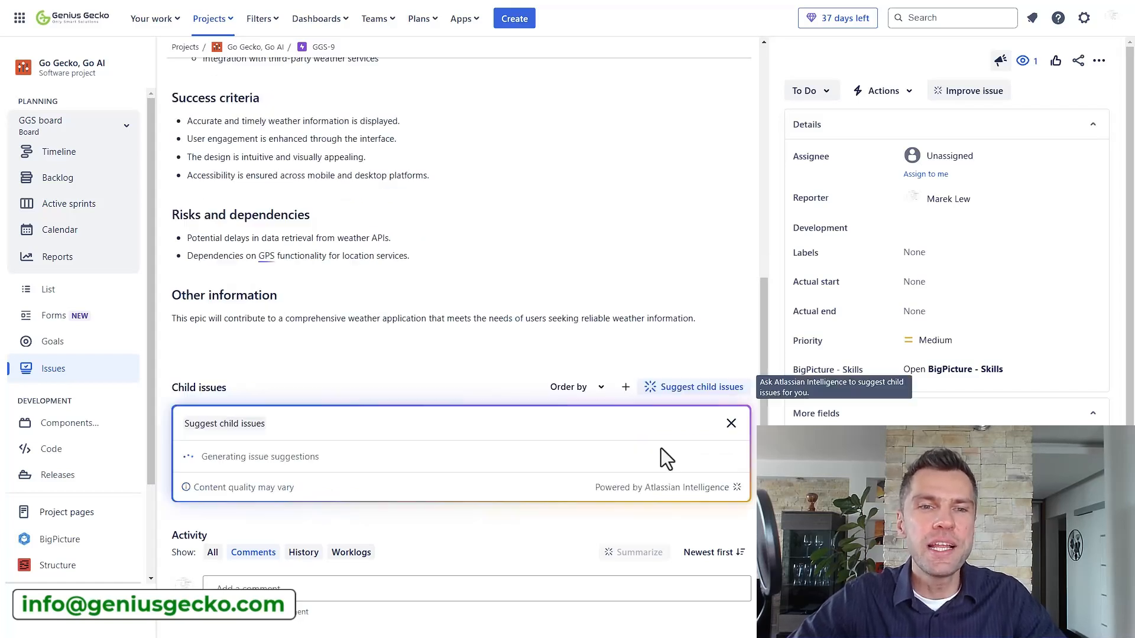
{"action": "mouse_move", "coordinate": [548, 369]}
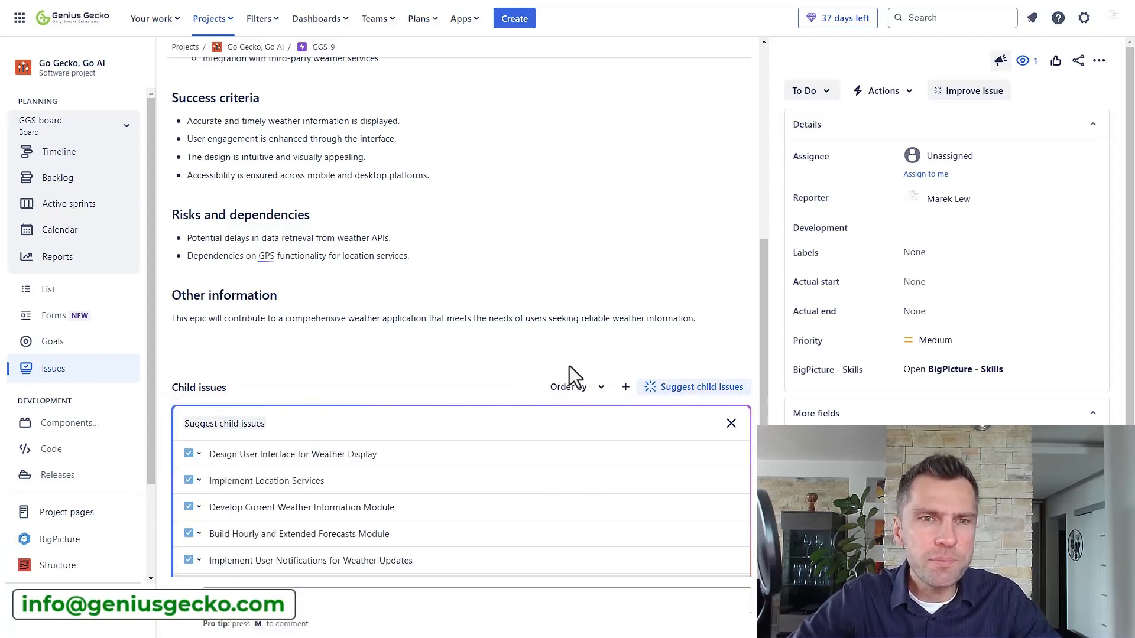
Prompt the suggestions with 'convert to user stories' to get six user stories
{"action": "scroll", "scroll_direction": "down", "scroll_amount": 3}
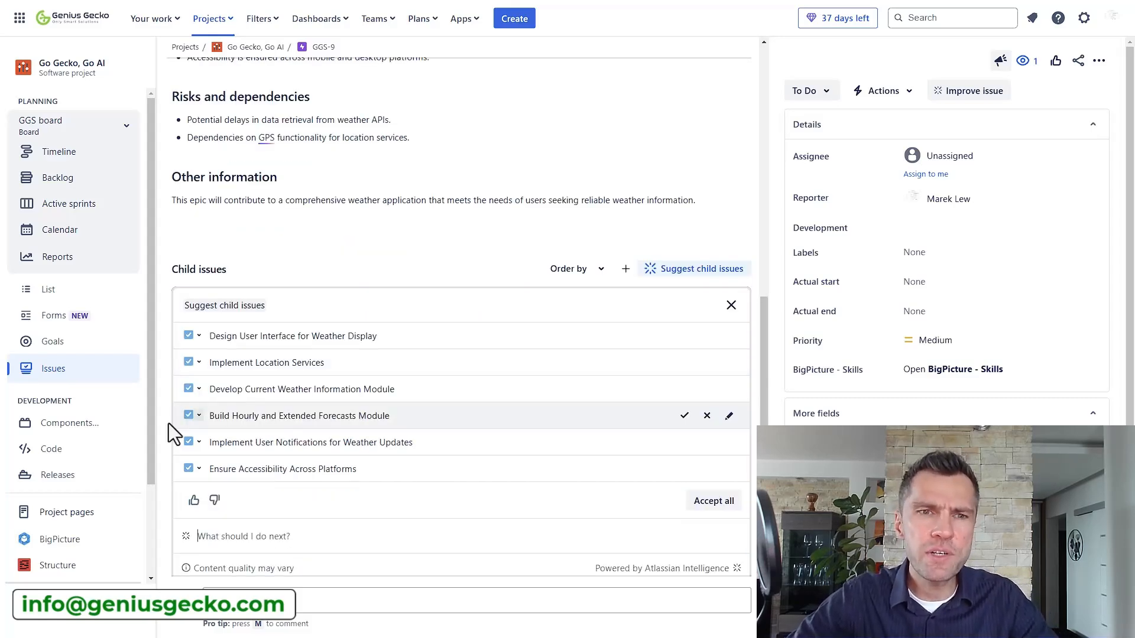
{"action": "mouse_move", "coordinate": [204, 346]}
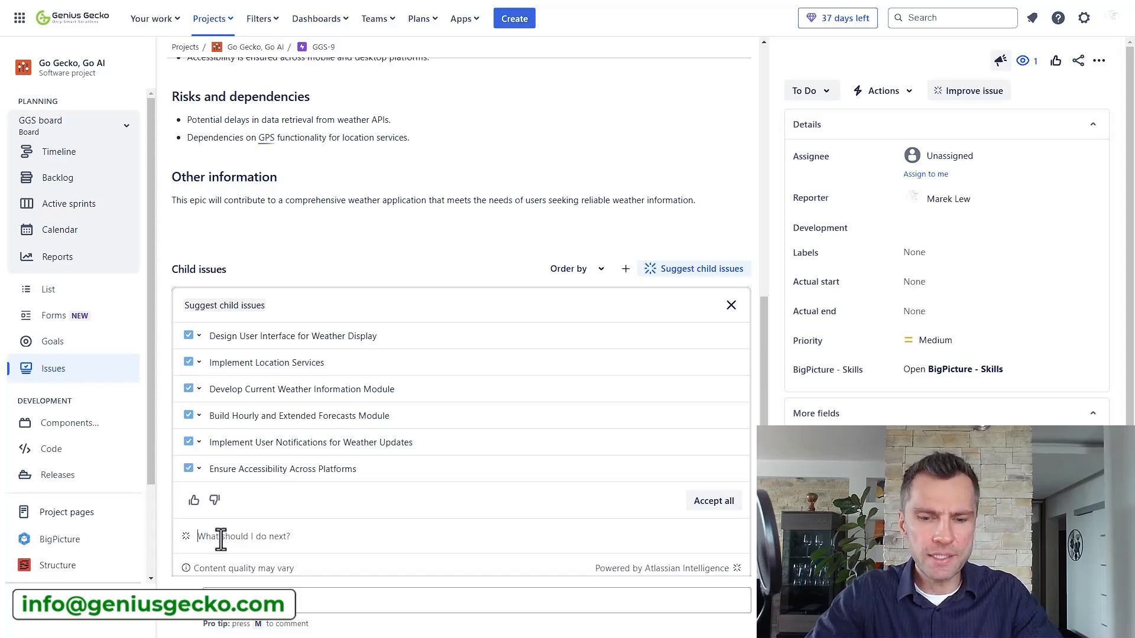
{"action": "type", "text": "convert to user stories"}
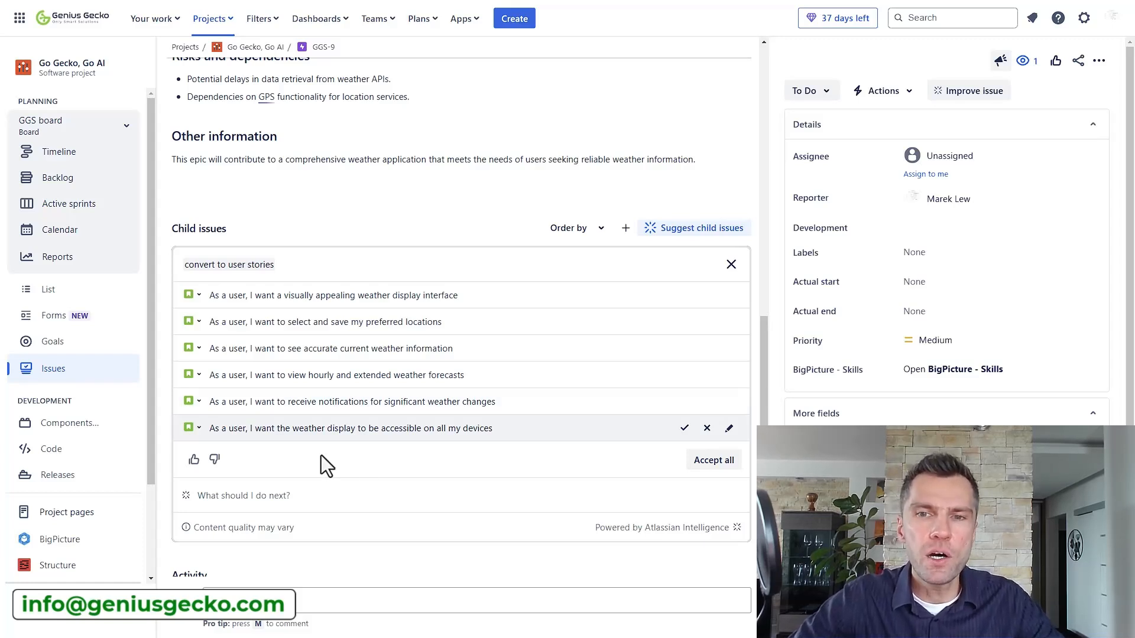
Accept all six suggested stories as child issues GGS-10 to GGS-15
{"action": "left_click", "coordinate": [713, 459]}
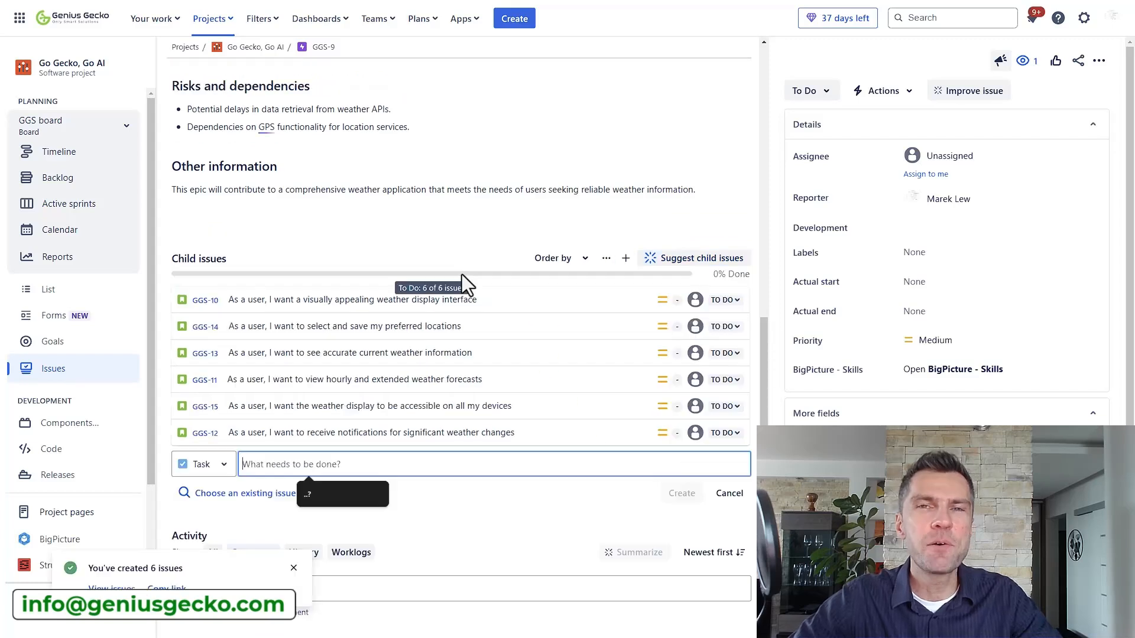
{"action": "mouse_move", "coordinate": [695, 300]}
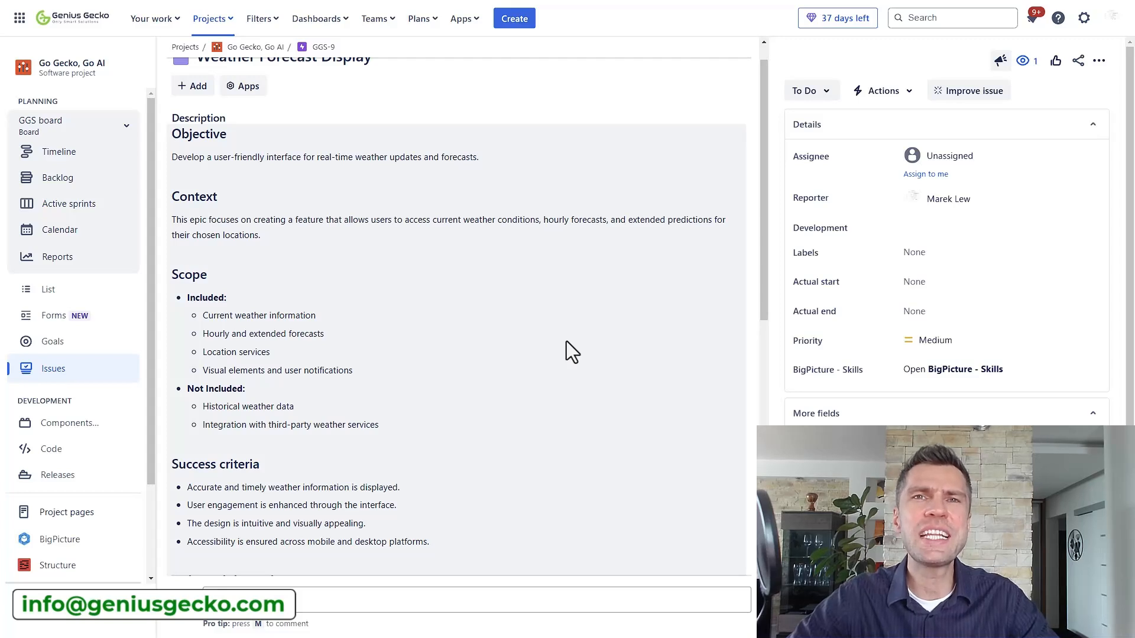
{"action": "mouse_move", "coordinate": [373, 212]}
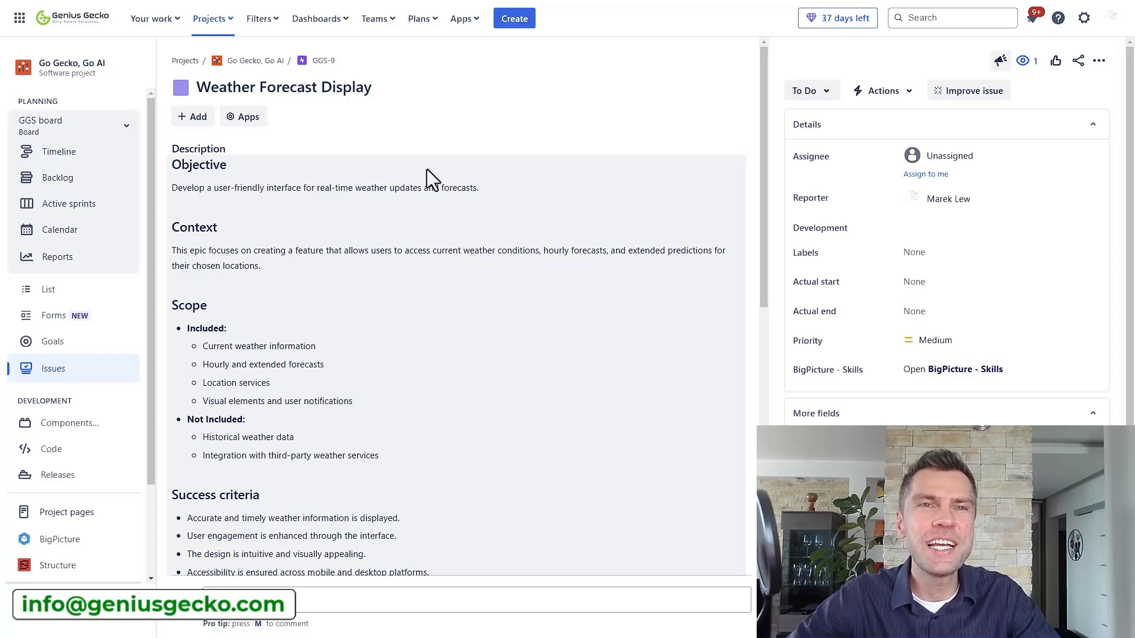
{"action": "left_click", "coordinate": [258, 19]}
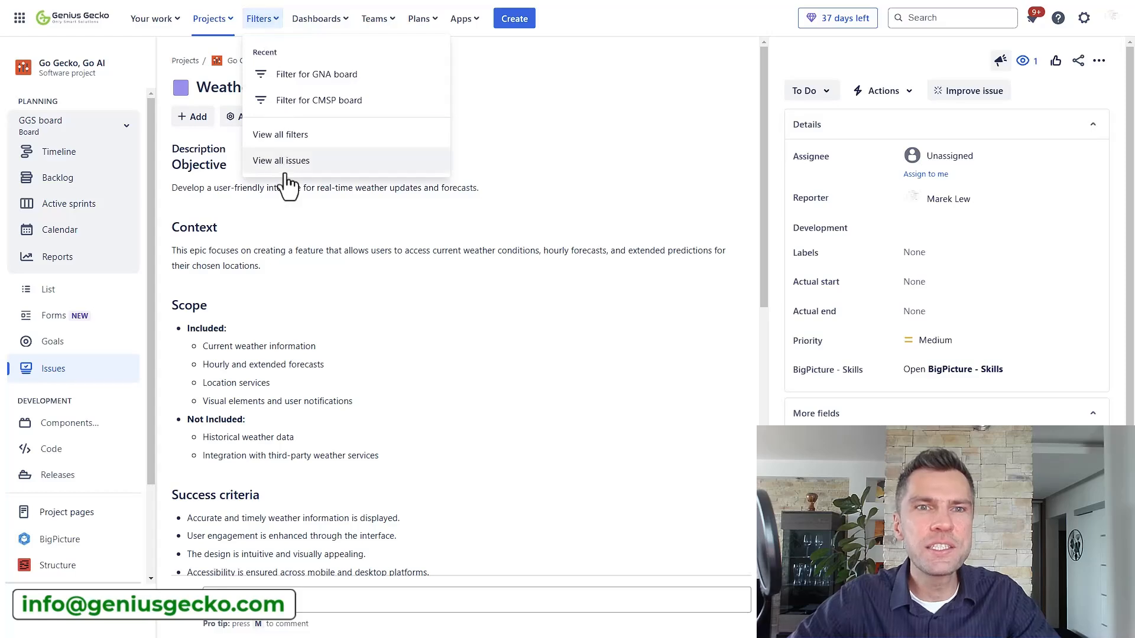
In all issues, use AI search to ask which highest-priority issues to work on next
{"action": "left_click", "coordinate": [280, 160]}
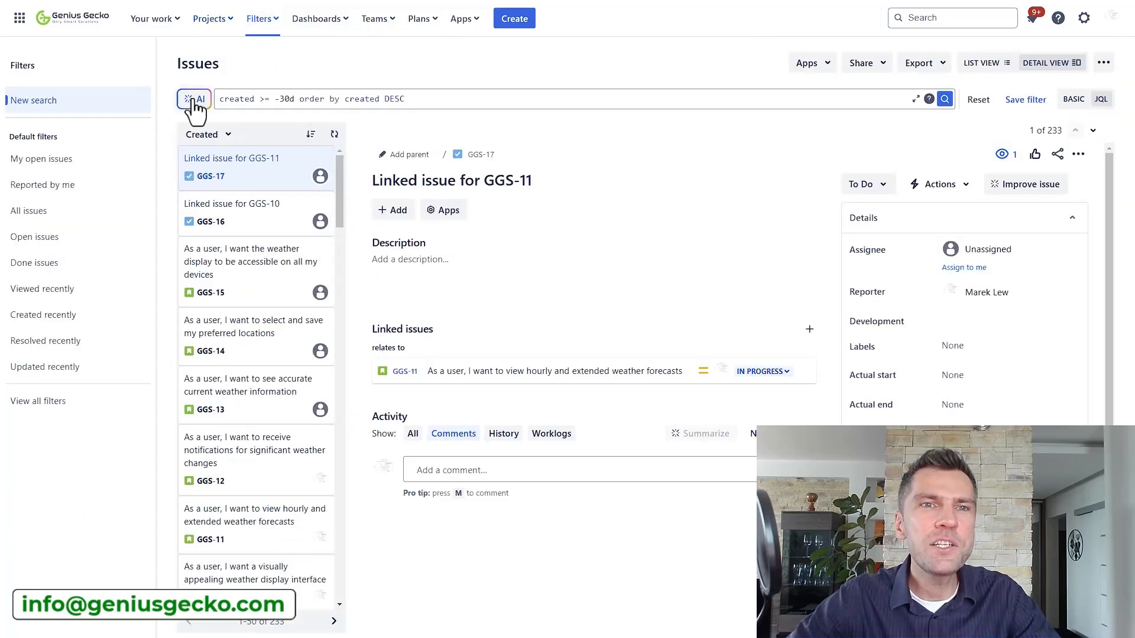
{"action": "left_click", "coordinate": [191, 98]}
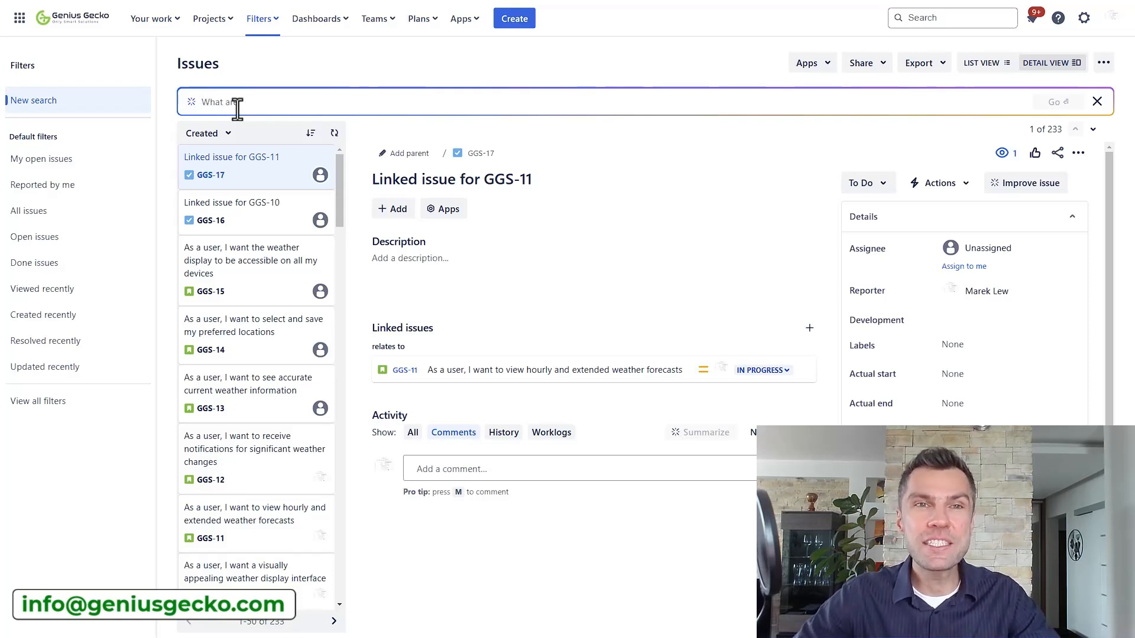
{"action": "type", "text": "Which epics are in progres"}
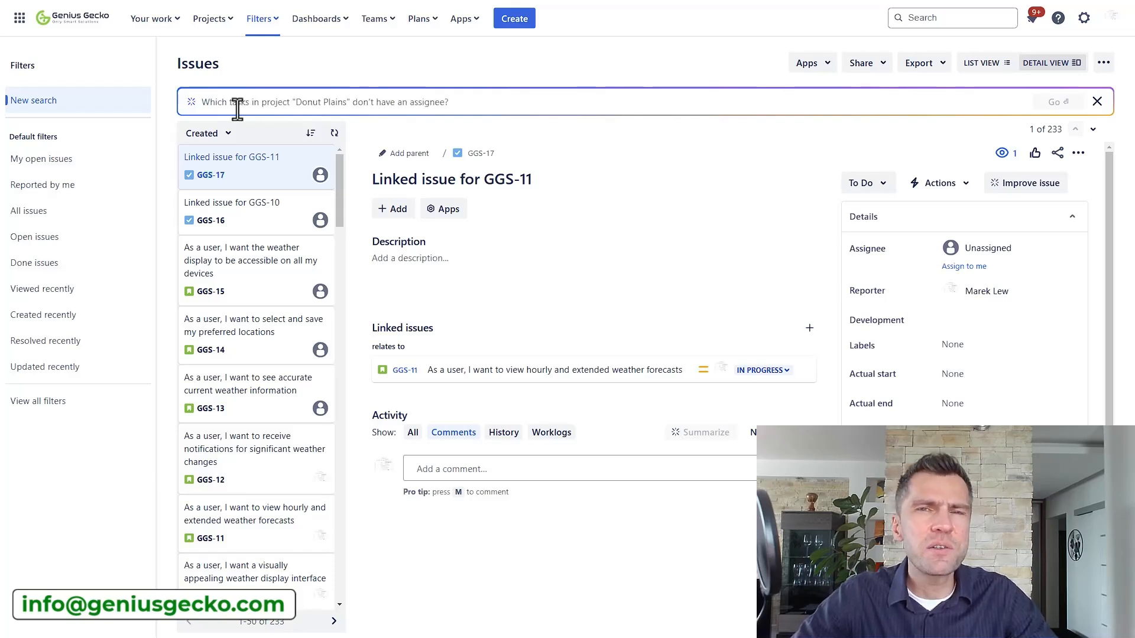
{"action": "type", "text": "Issues about pizza forest with status rolling out"}
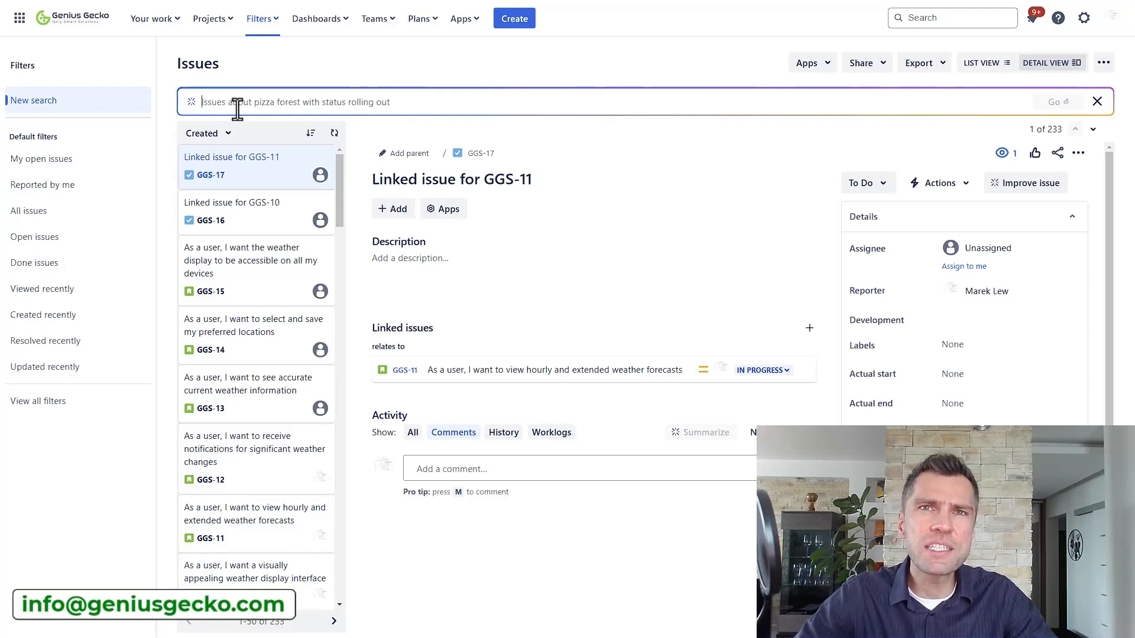
{"action": "left_click", "coordinate": [1097, 101]}
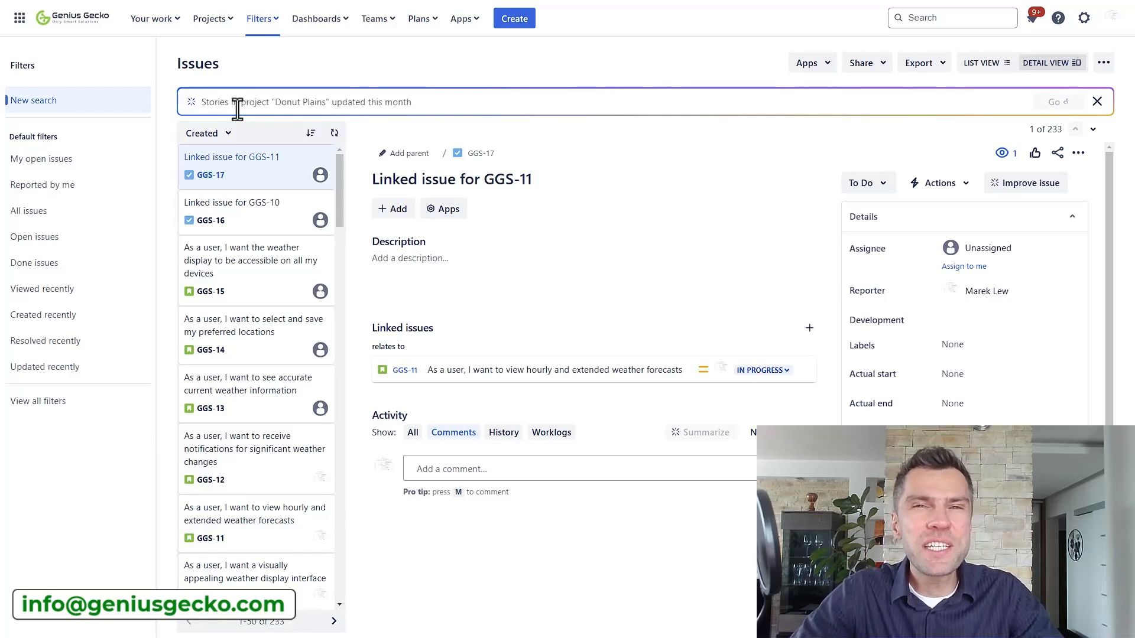
{"action": "type", "text": "Issues reporte"}
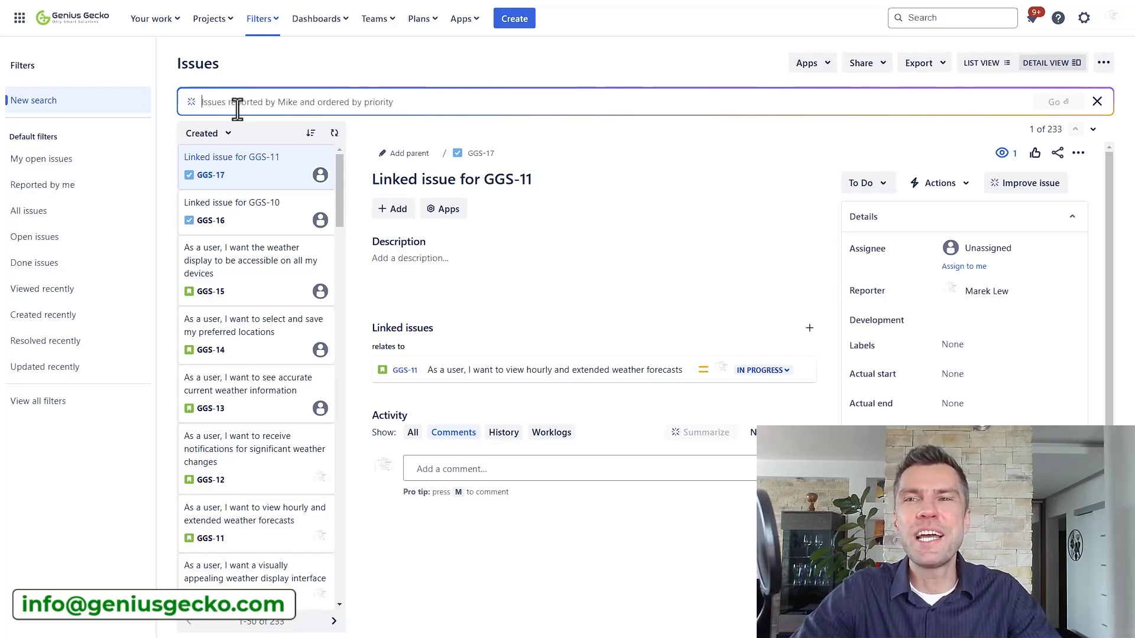
{"action": "type", "text": "What are the highest pr"}
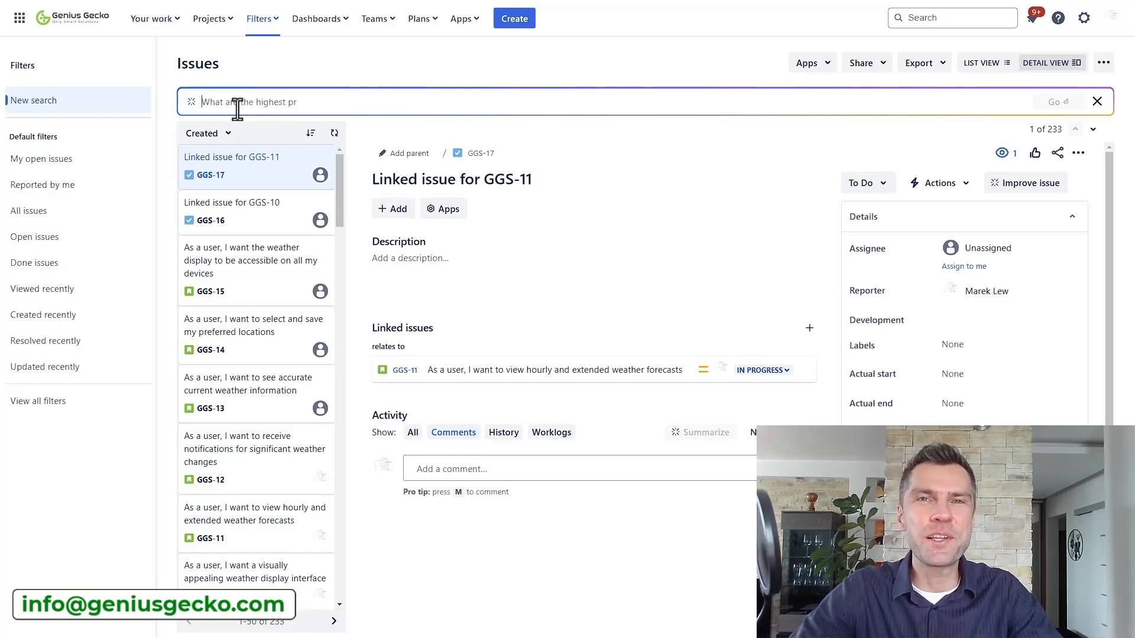
{"action": "type", "text": "Wh"}
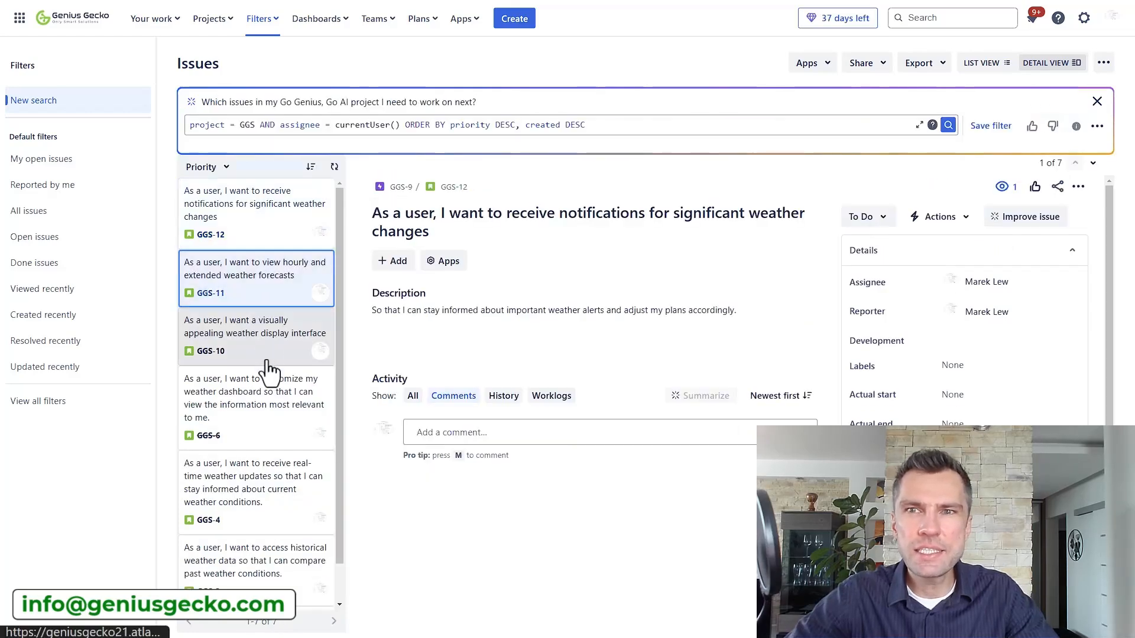
Open the Automation page in the Go Gecko, Go AI project settings
{"action": "left_click", "coordinate": [254, 333]}
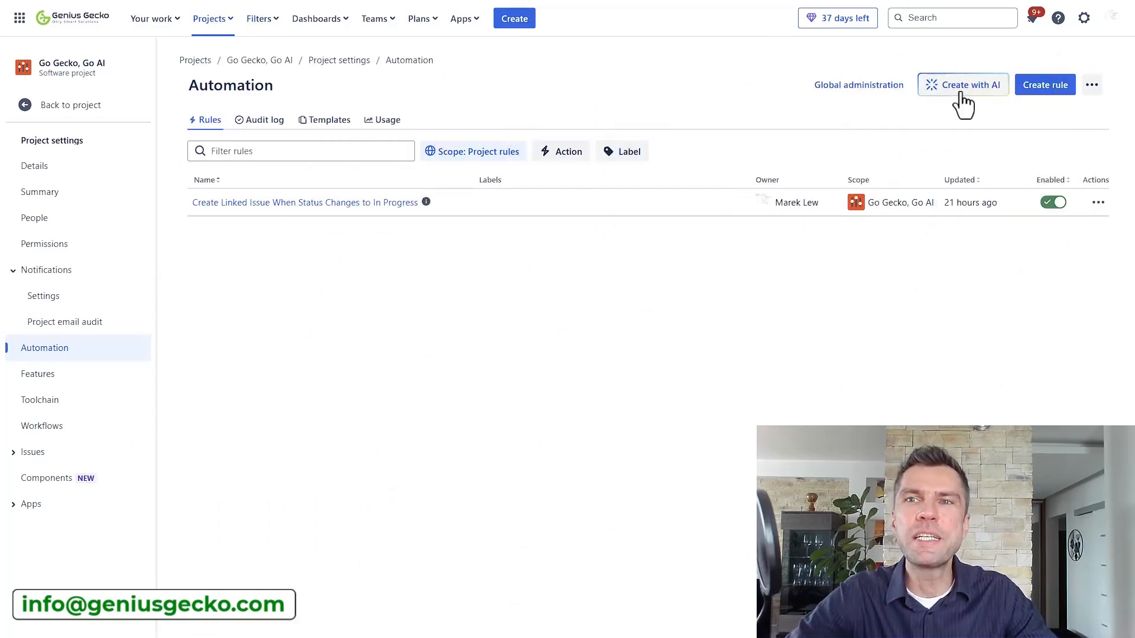
Ask Create with AI to auto-assign new "Bug" issues to the QA team lead, then preview
{"action": "left_click", "coordinate": [963, 85]}
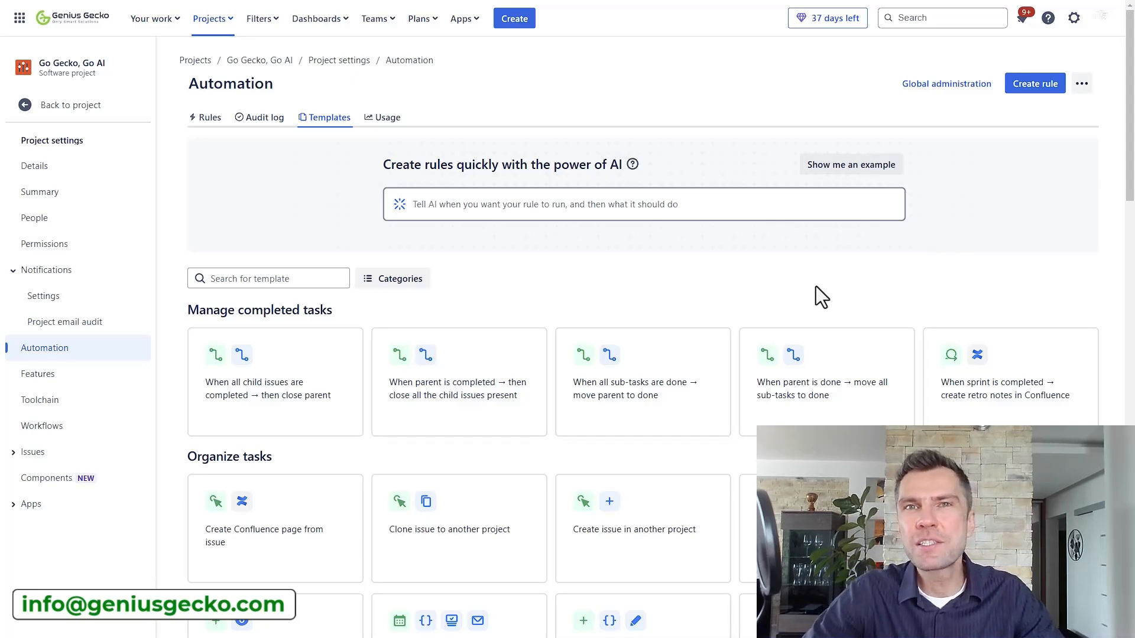
{"action": "type", "text": "You want to automatically assign all new \"Bug\" issues to the QA team lead."}
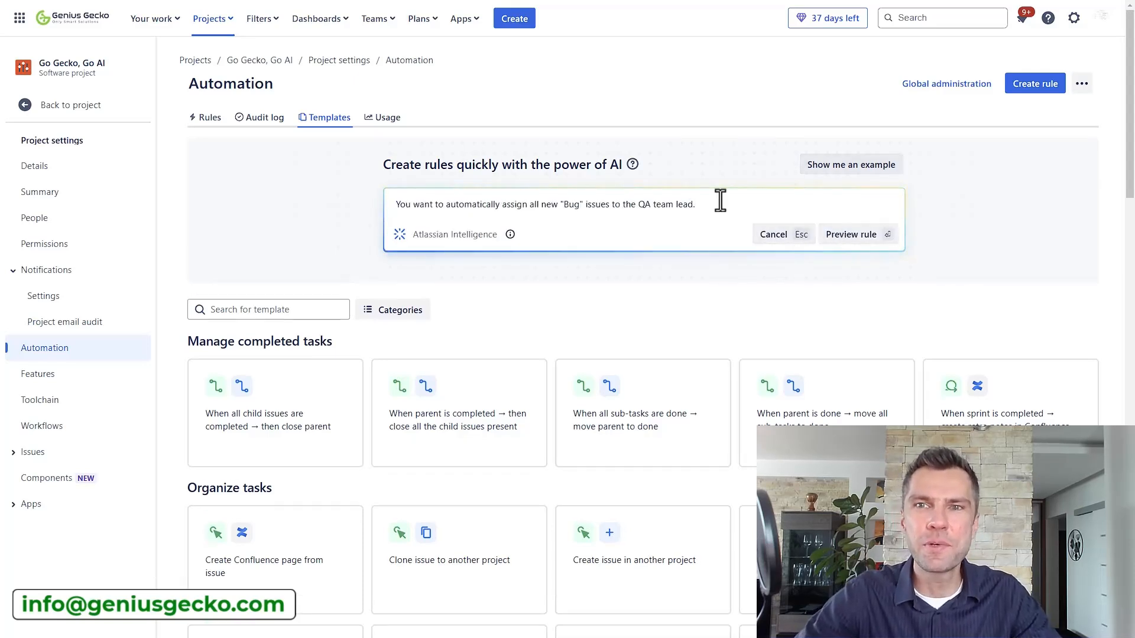
{"action": "left_click", "coordinate": [852, 234]}
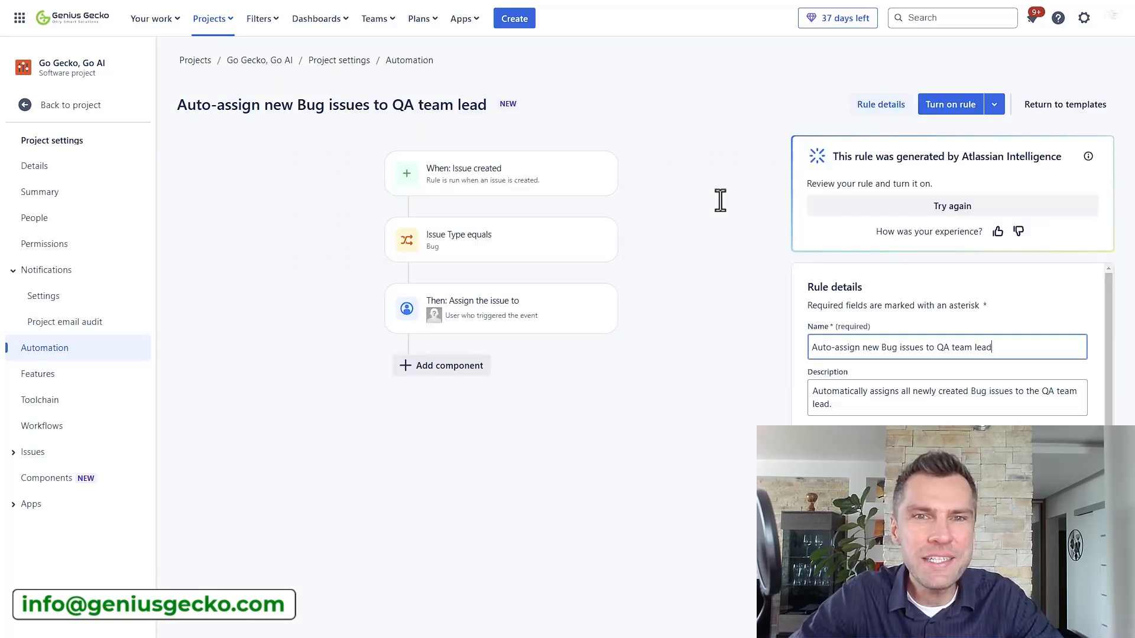
{"action": "mouse_move", "coordinate": [471, 192]}
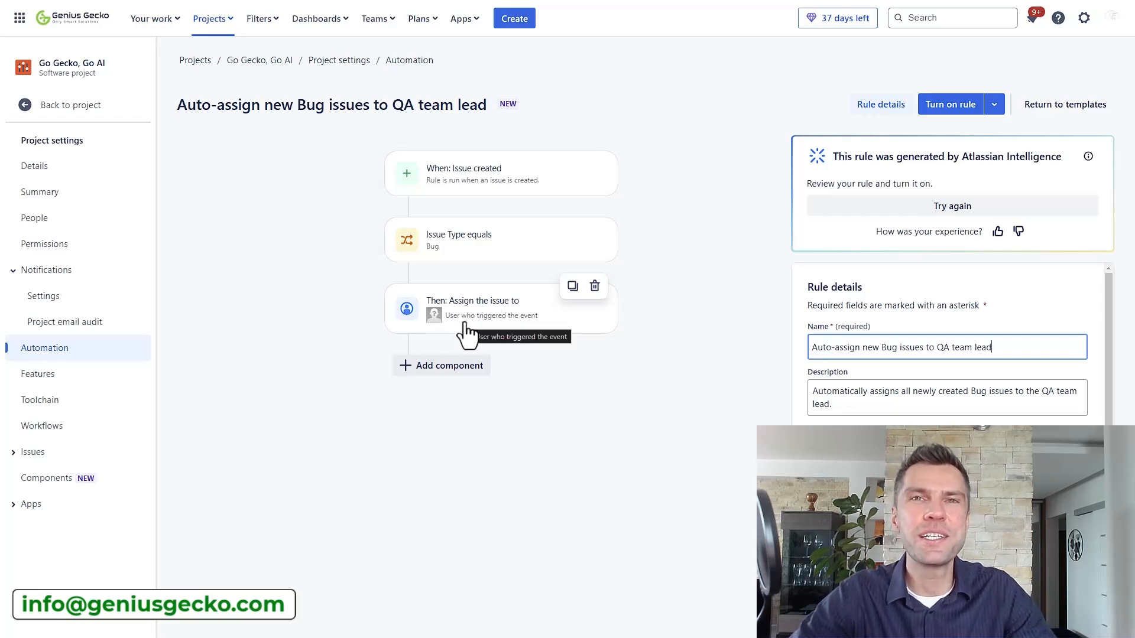
Add a blank component below the 'Then: Assign the issue to' action
{"action": "left_click", "coordinate": [441, 365]}
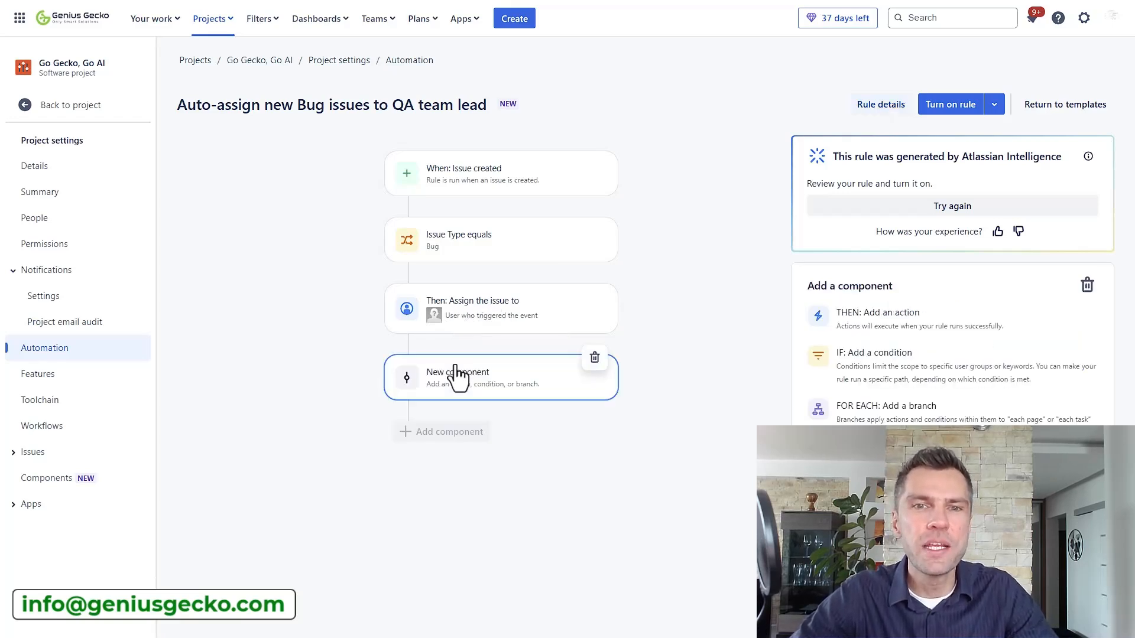